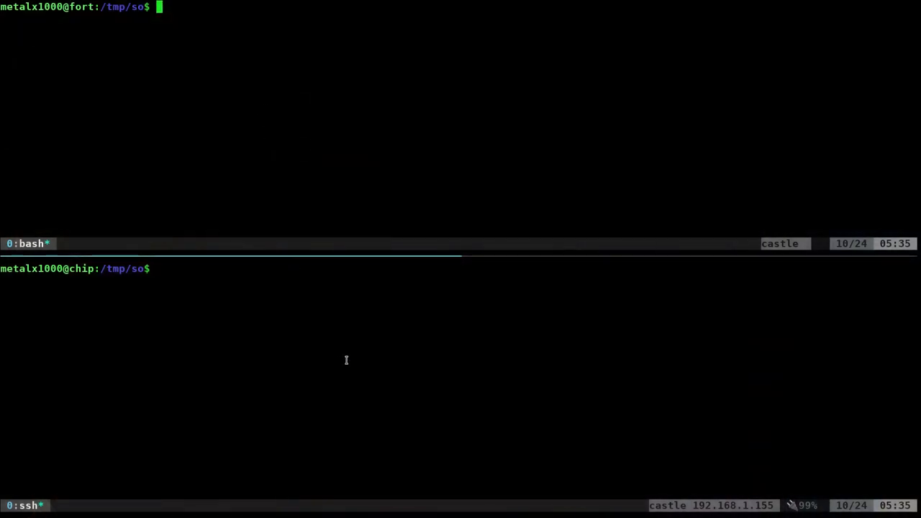
mouse_move(375, 320)
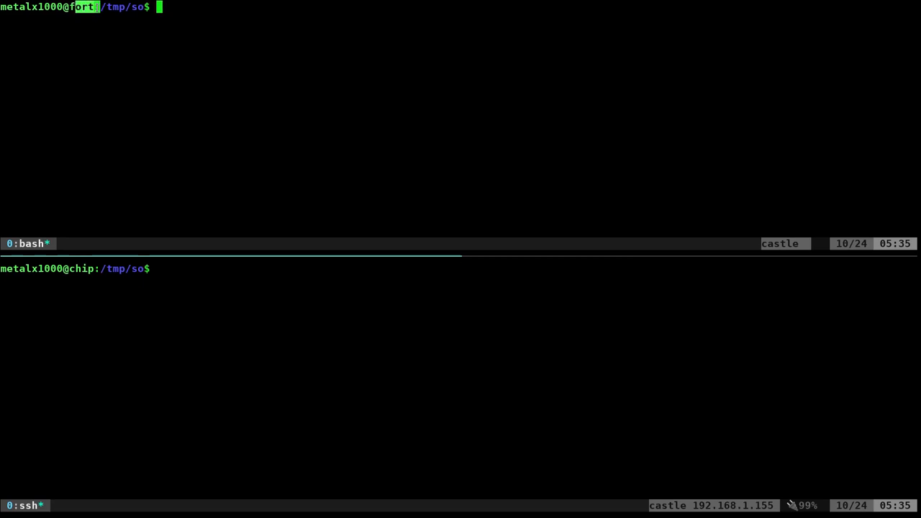
mouse_move(92, 300)
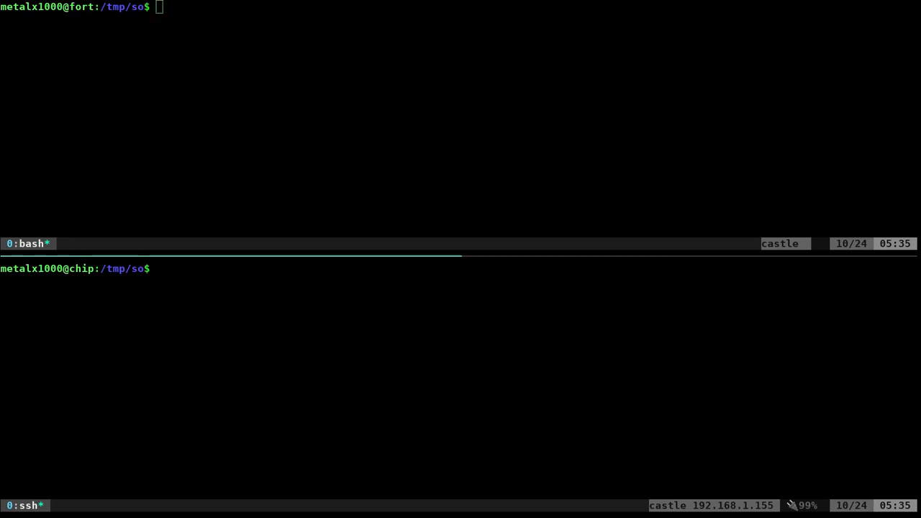
Step: Generate a 2048-bit RSA private key into server.key on fort with openssl genrsa
type("openssl genrsa -out server.key 2048")
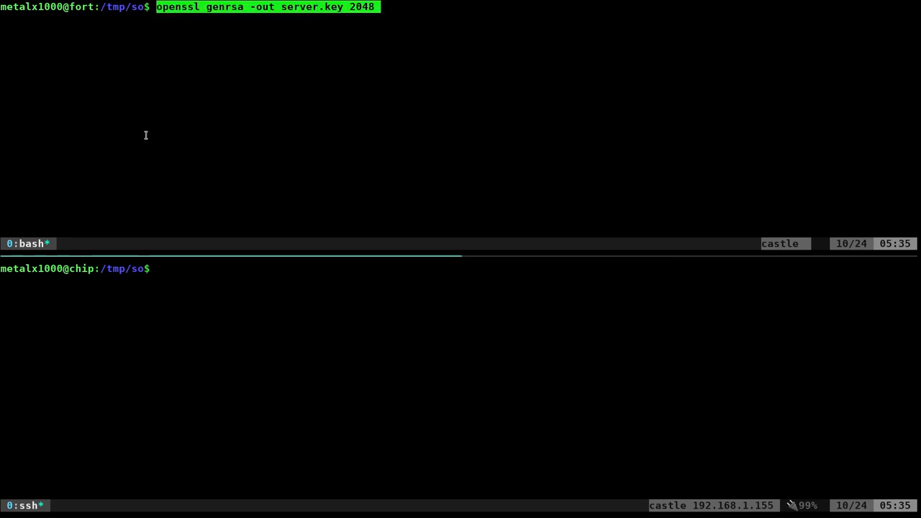
mouse_move(144, 139)
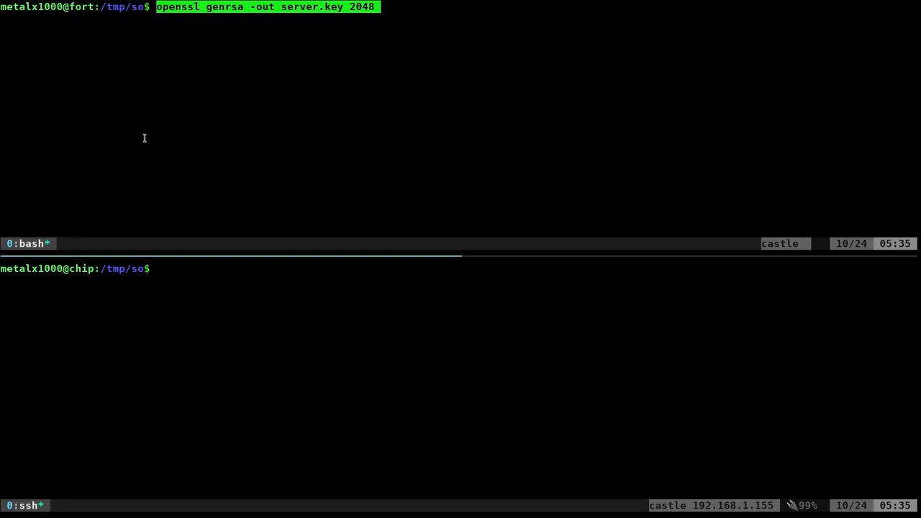
mouse_move(297, 35)
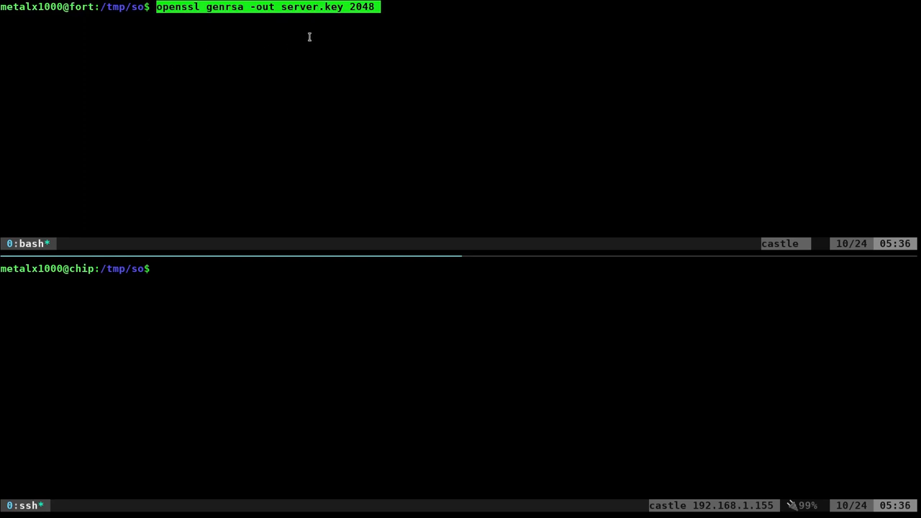
mouse_move(343, 24)
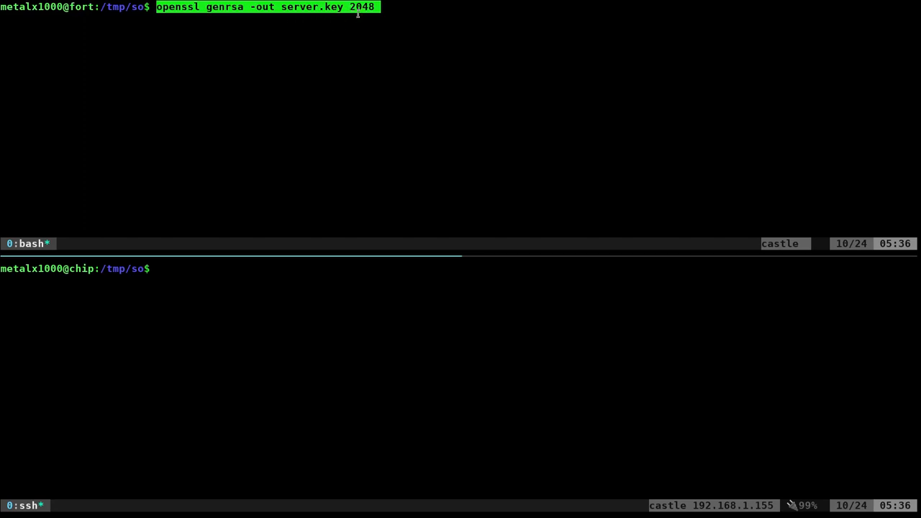
mouse_move(354, 25)
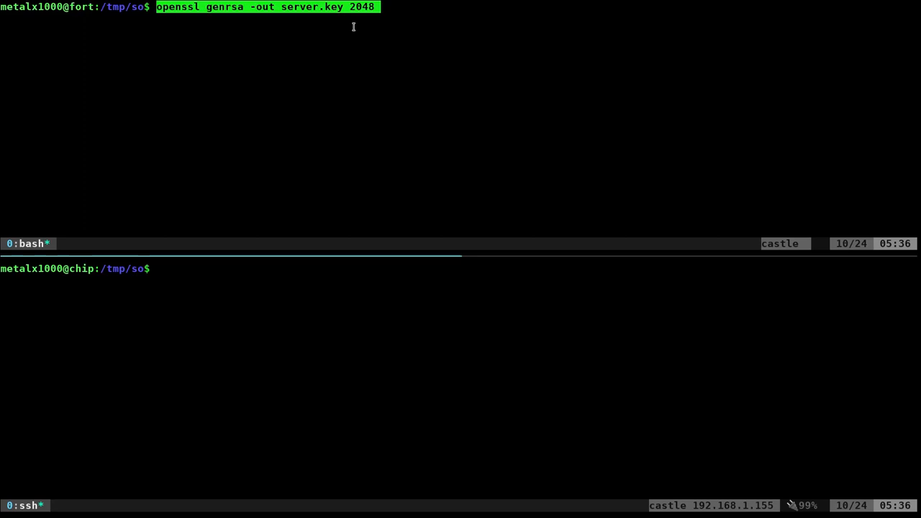
mouse_move(323, 14)
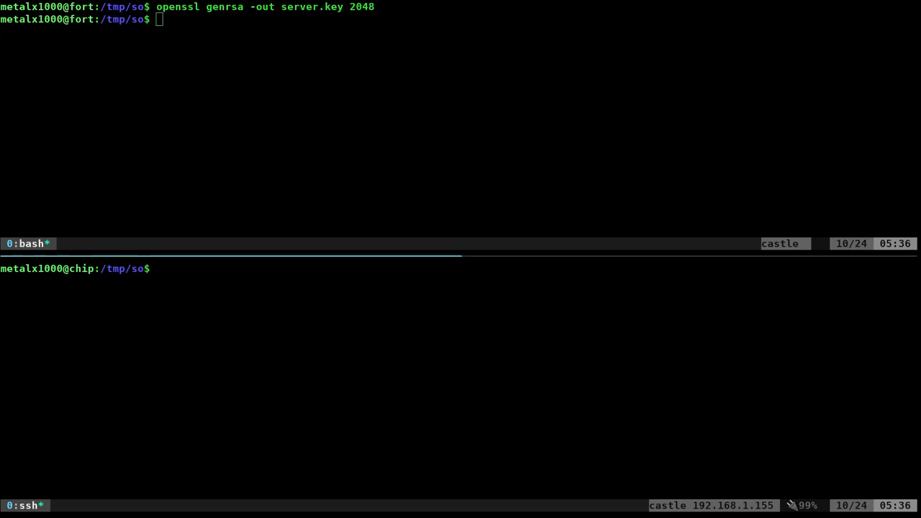
Step: Create self-signed server.crt from server.key (x509, 3653 days, CN 192.168.1.150) and list the files
type("openssl req -new -key server.key -x509 -days 3653 -out server.crt")
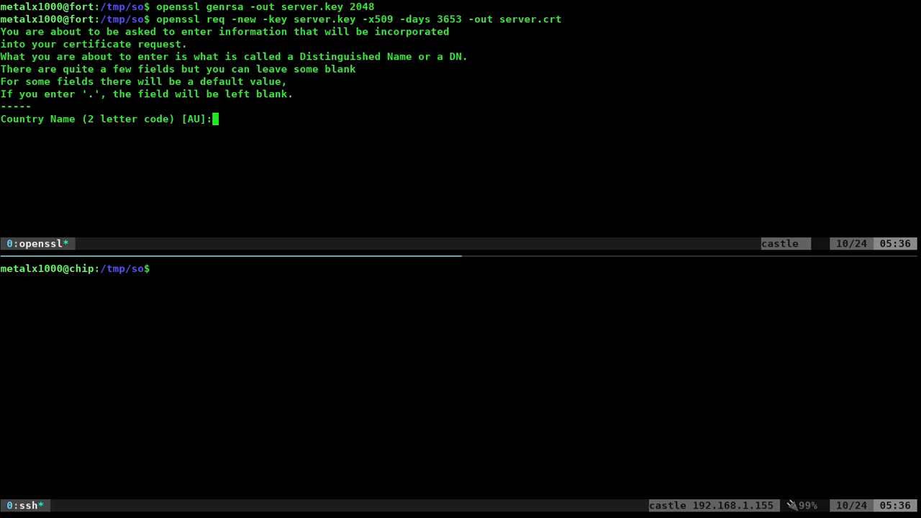
key("Enter")
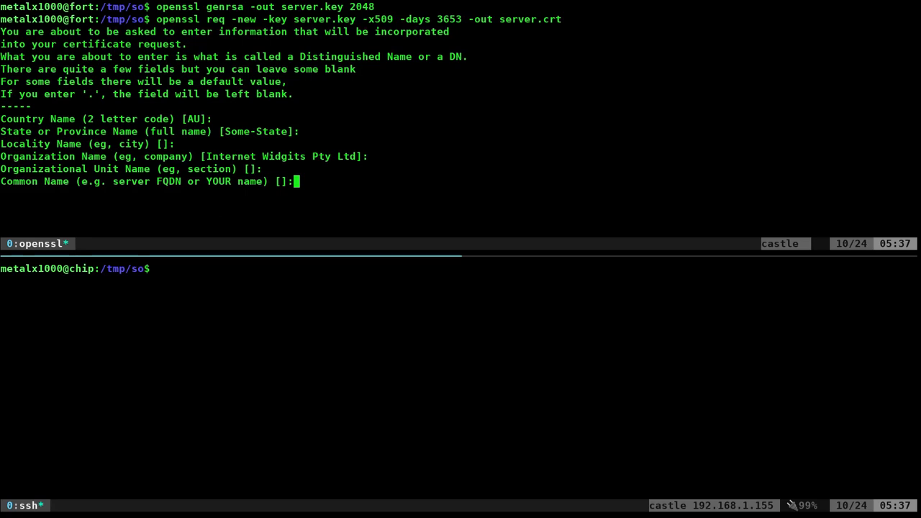
type("192.168.1.150")
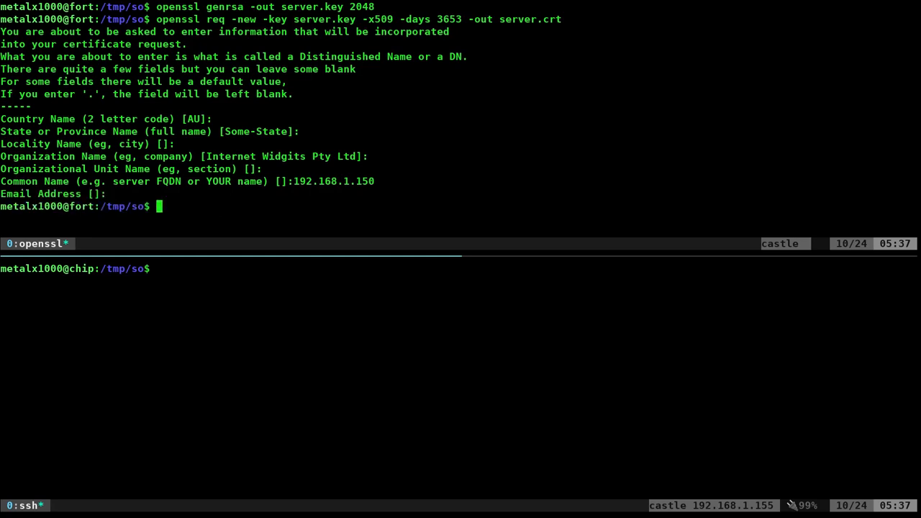
type("ls")
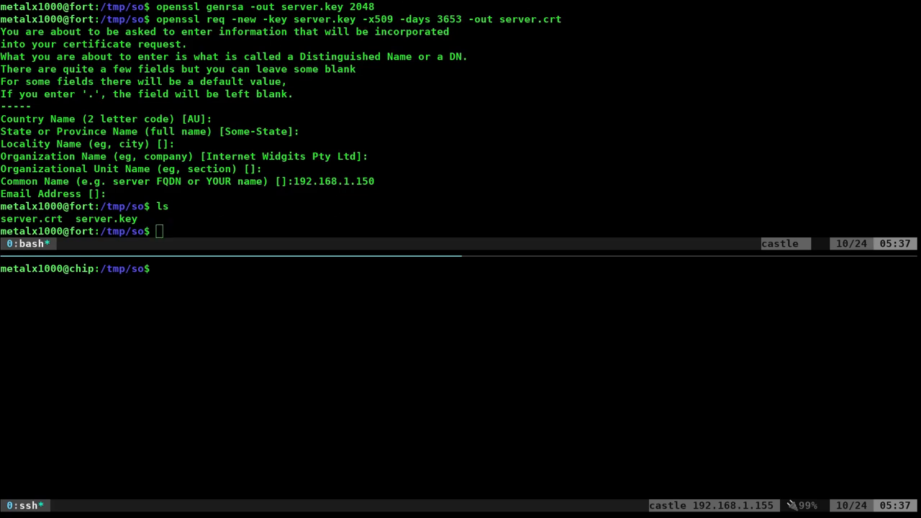
Step: Concatenate server.key and server.crt into server.pem and display its contents
type("cat server.key server.crt > server.pem")
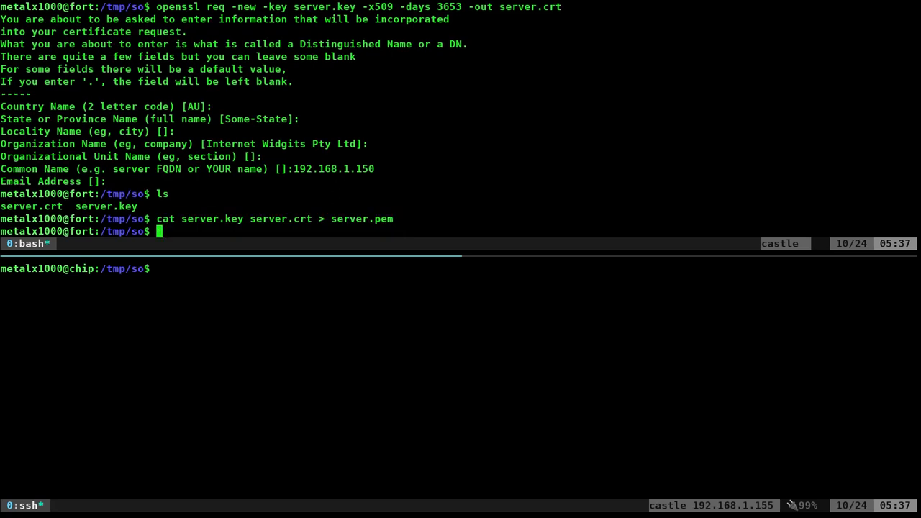
type("cat server.pem")
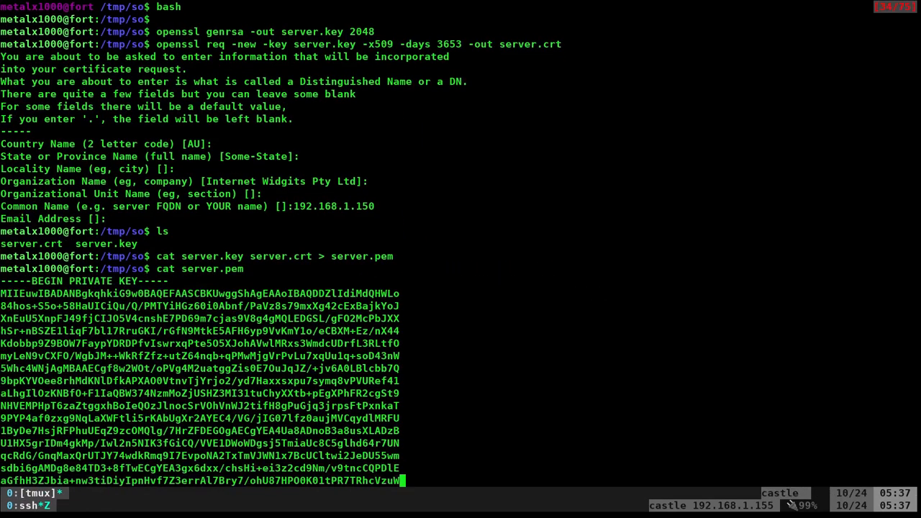
scroll("down", 3)
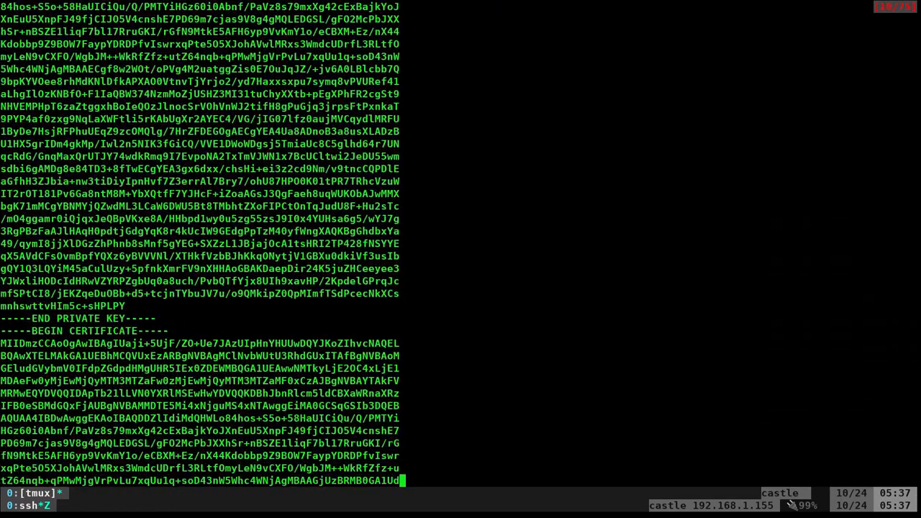
scroll("down", 3)
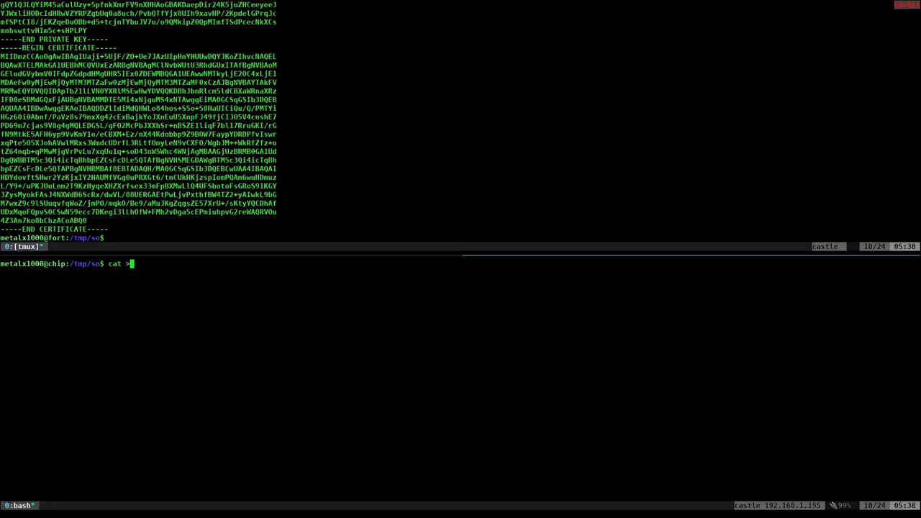
Step: Paste server.pem into a new file on chip, then list and print it to verify
type("server.pem")
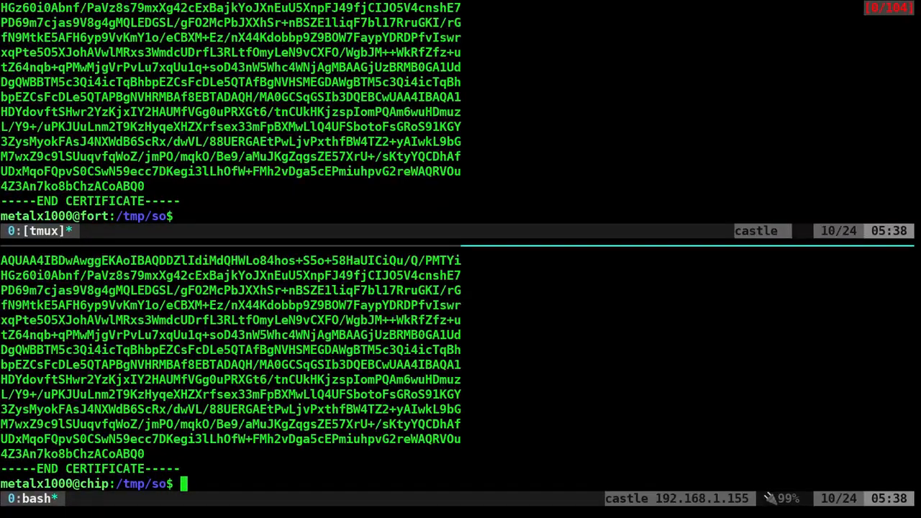
type("ls")
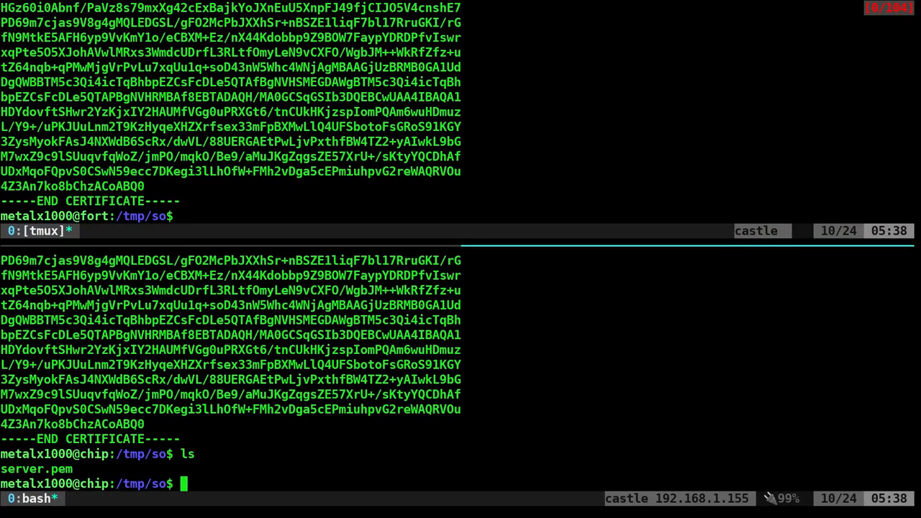
type("cat server.pem")
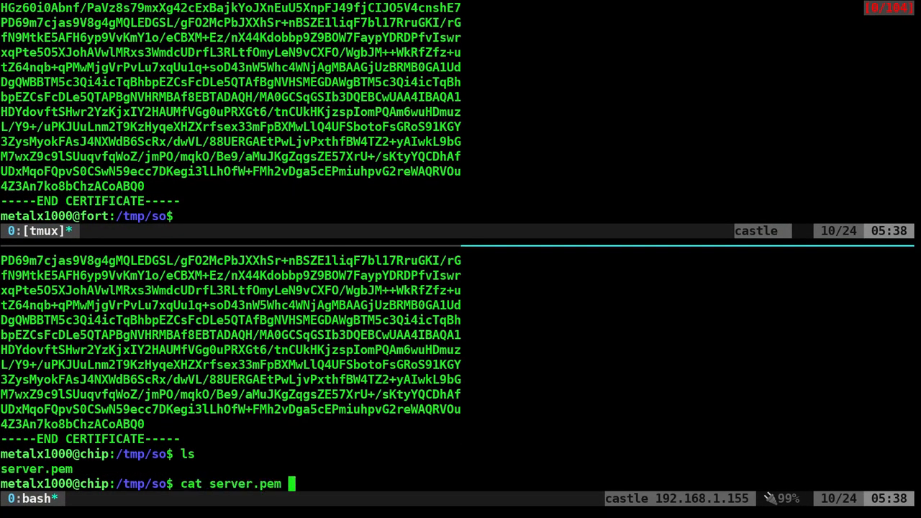
key("Enter")
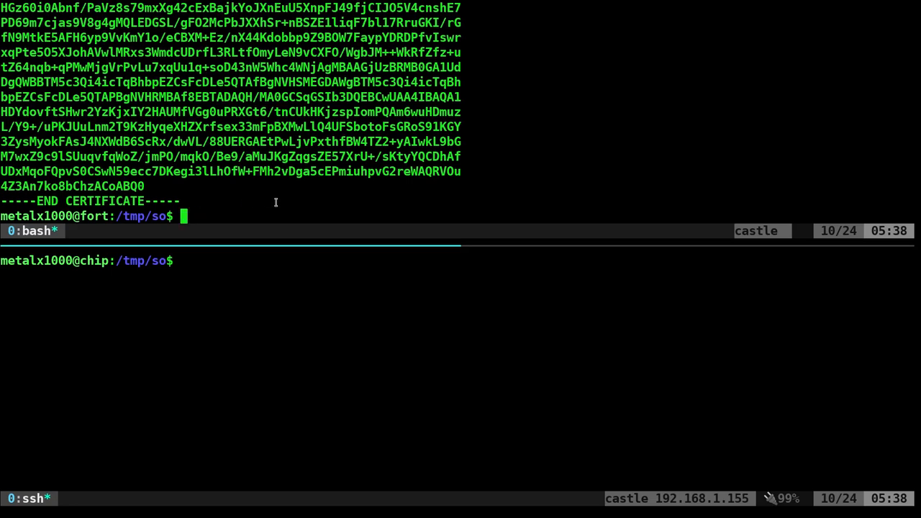
Step: Restrict server.key and server.pem to mode 600 and check with a detailed listing
type("chmod 600 server.key server.pem")
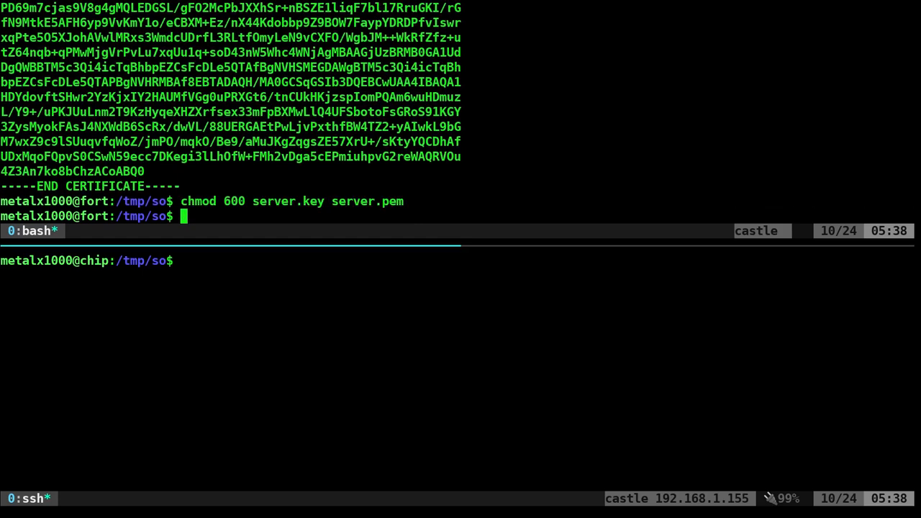
type("ls -lha")
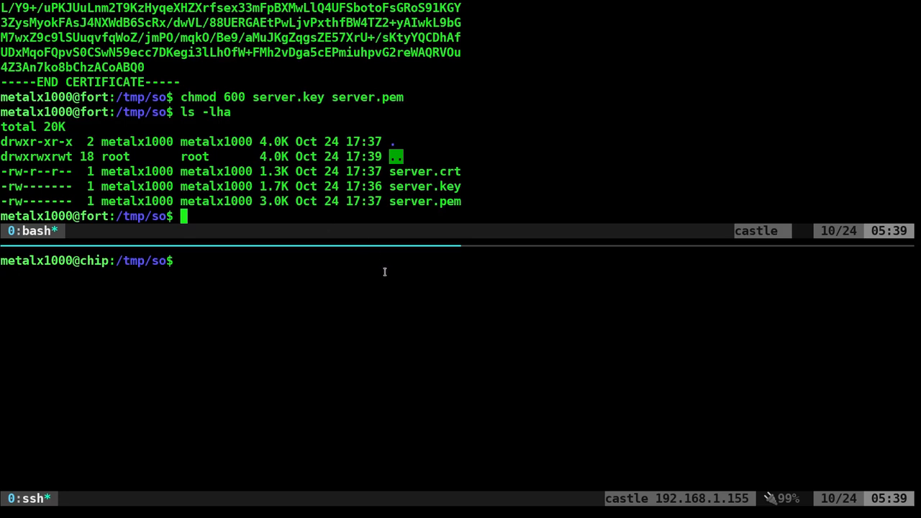
mouse_move(229, 181)
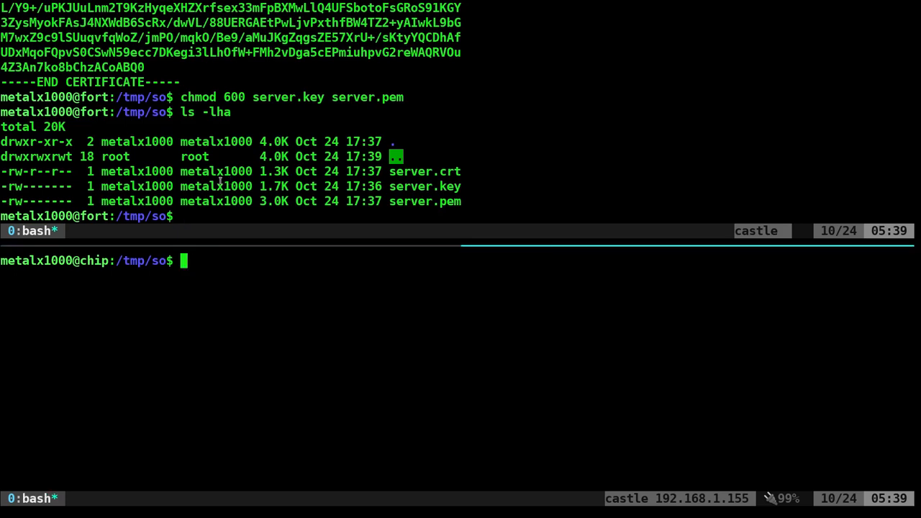
Step: Generate client.key (2048-bit) and self-signed client.crt valid 3653 days on chip
type("openssl genrsa -out client.key 2048")
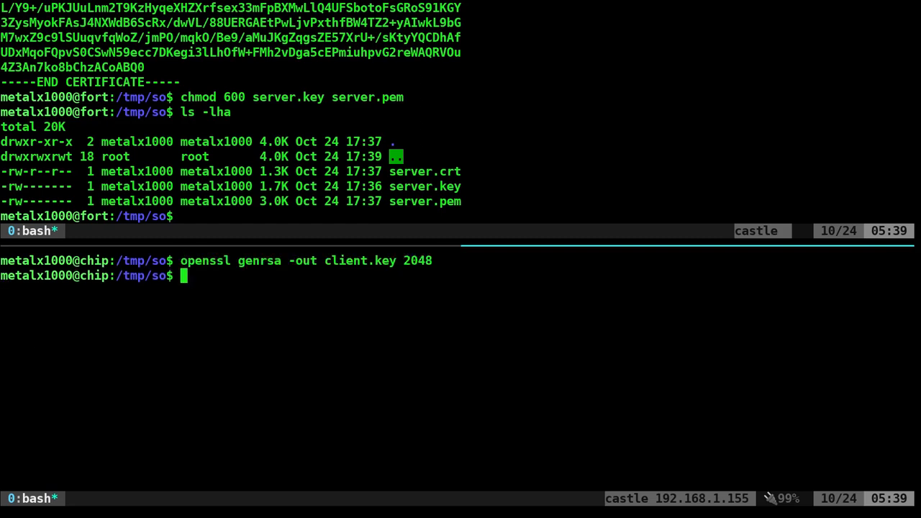
type("openssl req -new -key client.key -x509 -days 3653 -out client.crt")
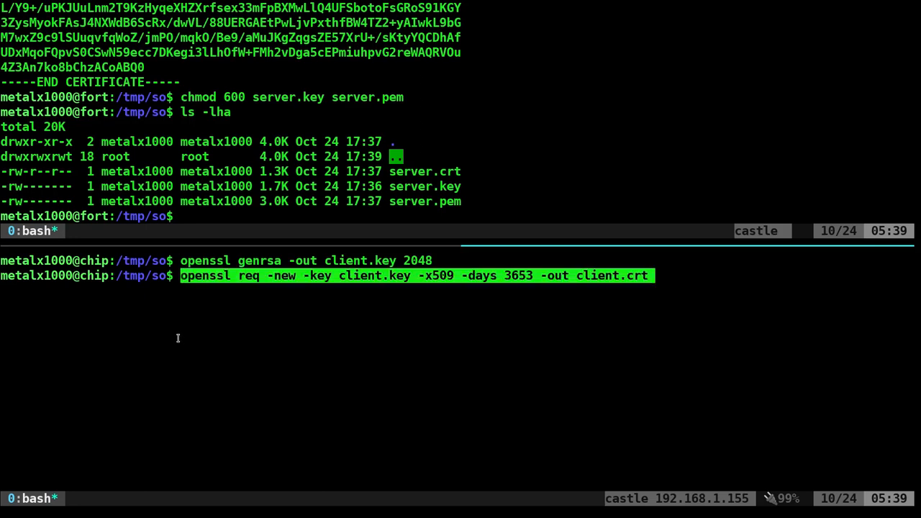
mouse_move(423, 297)
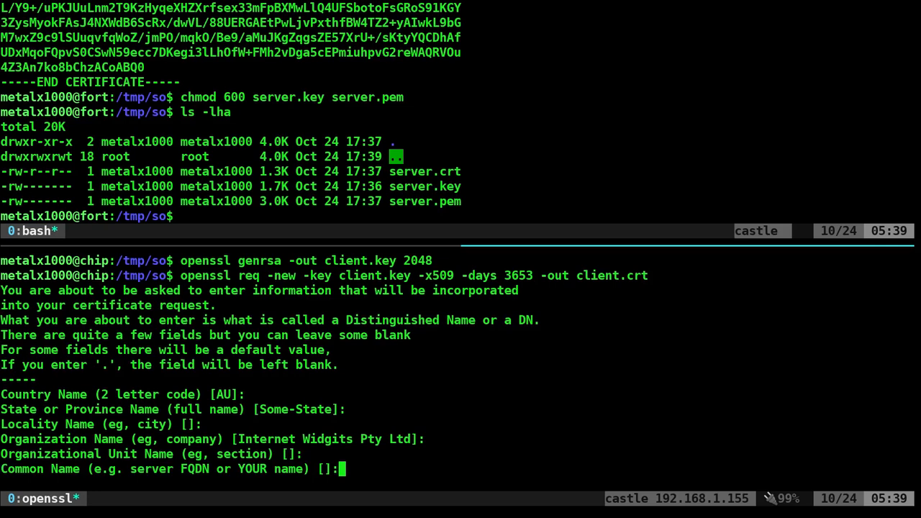
type("192.168.1.155")
type("cat client.key client.crt > client.pem")
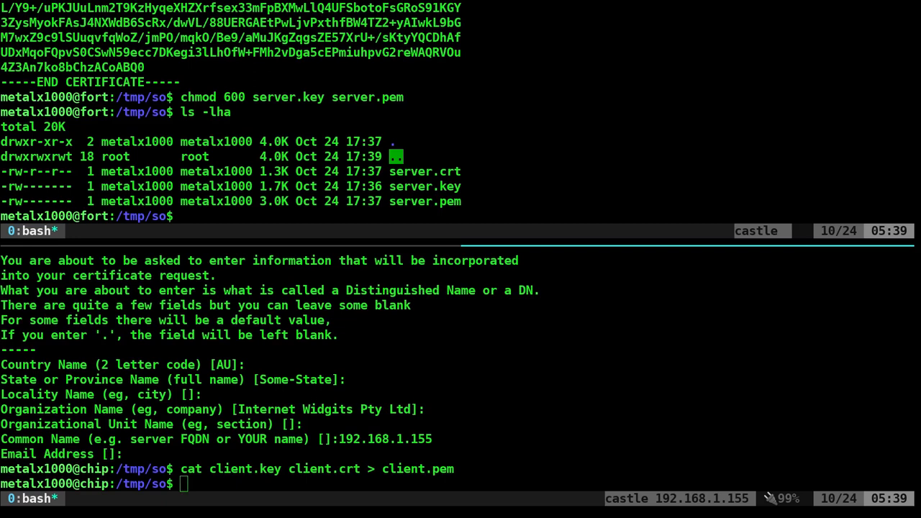
Step: Set client.key and client.pem to mode 600, copy client.pem via xclip and write it on the server
type("chmod 600 client.key client.pem")
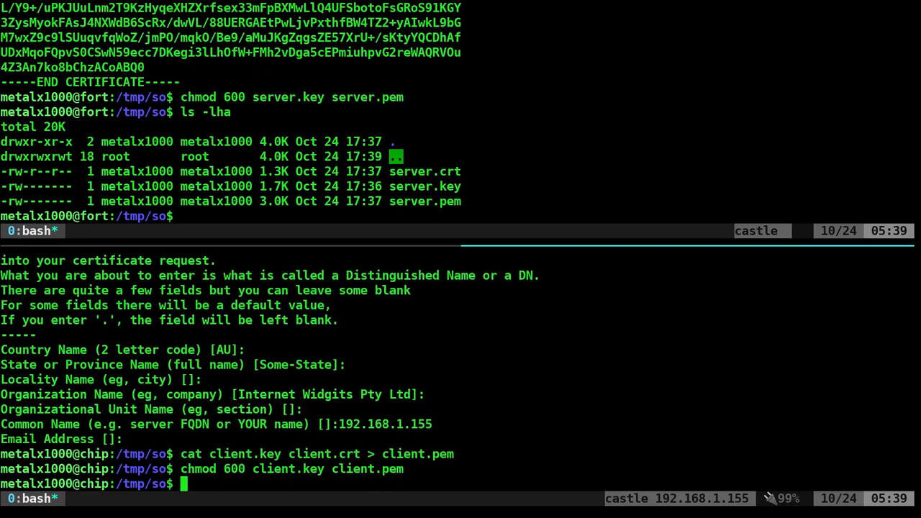
type("cat")
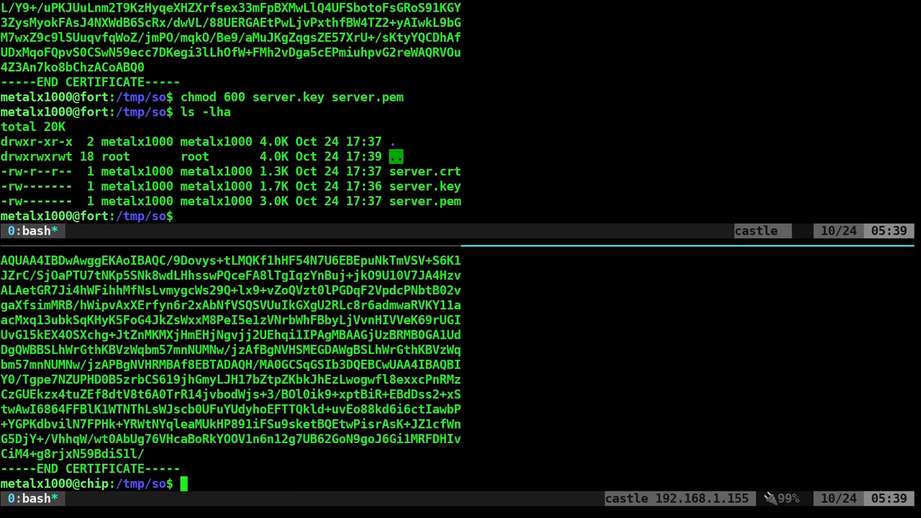
type("cat client.pem |")
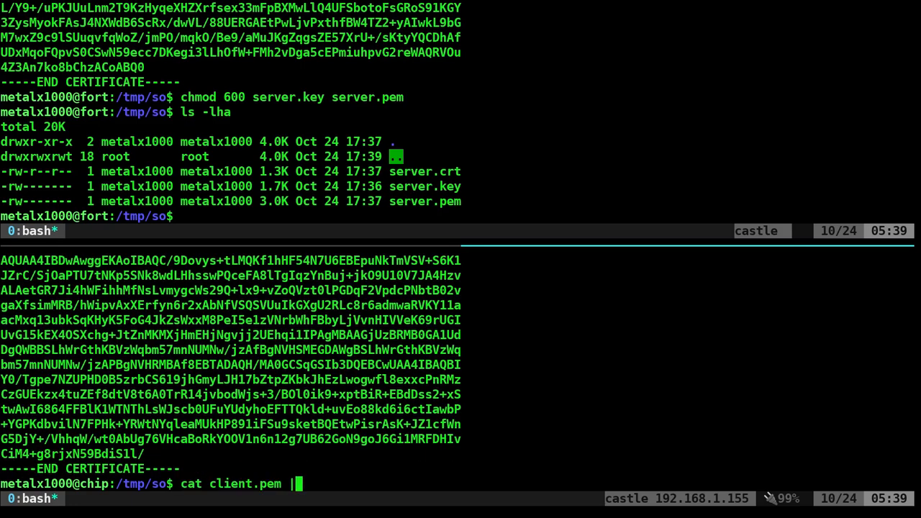
type("xclip")
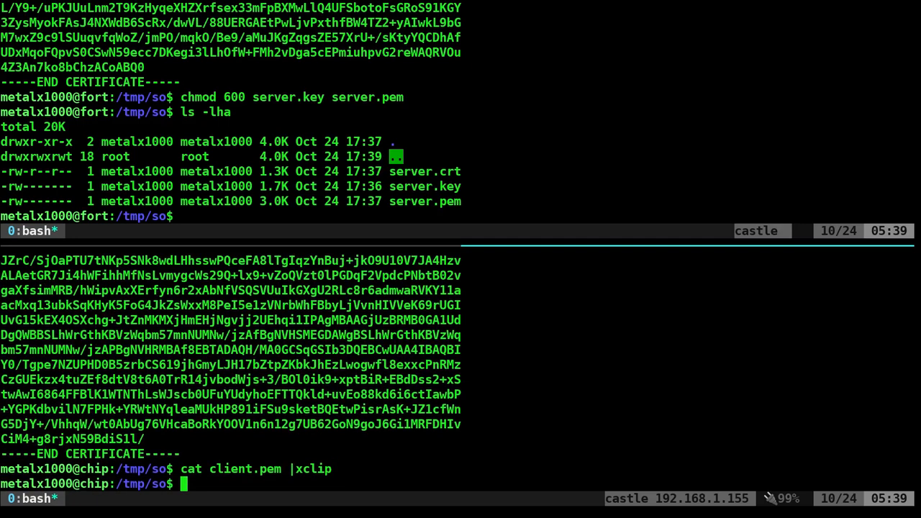
type("cat")
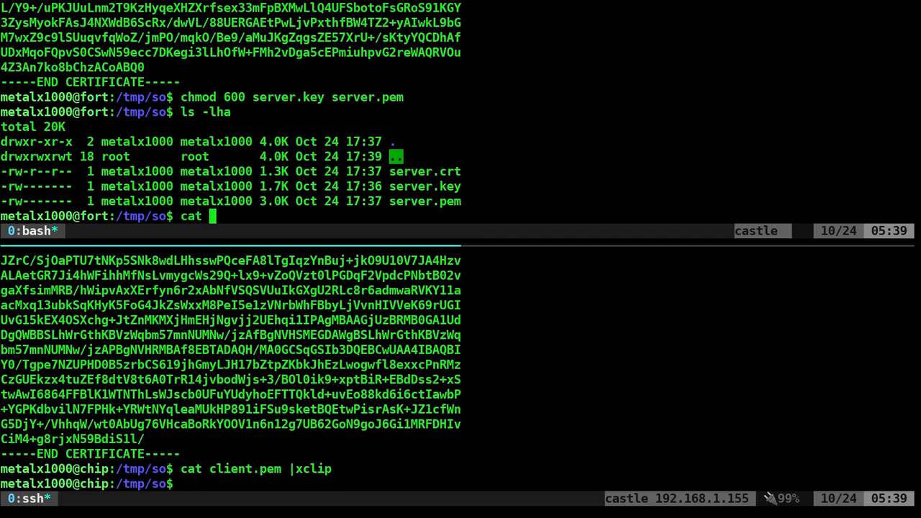
type(">")
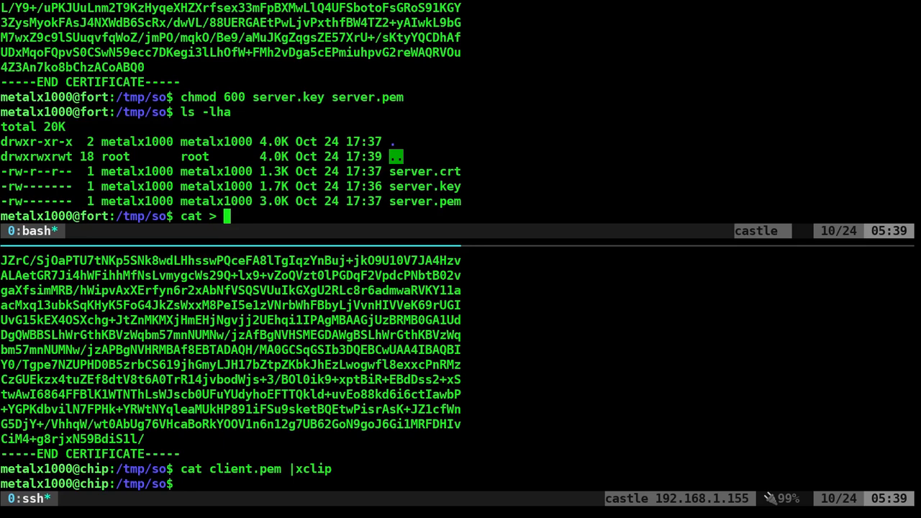
type("client.pe")
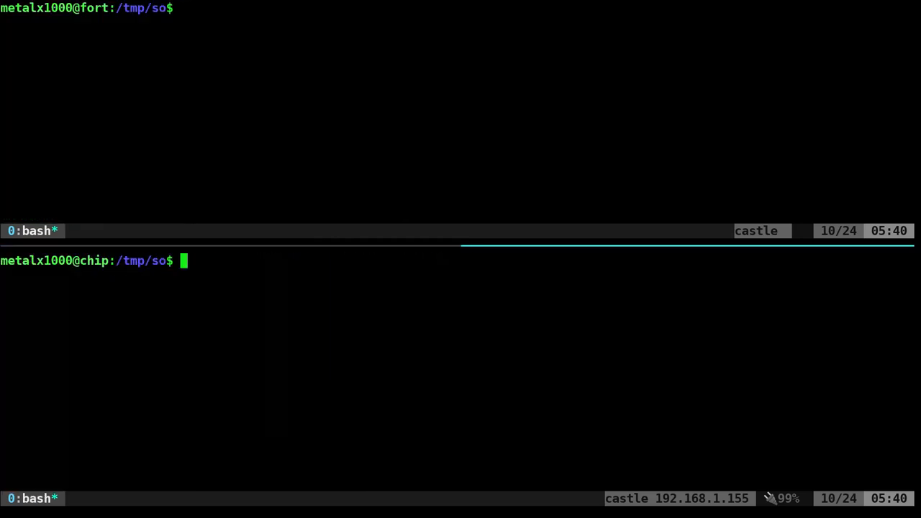
mouse_move(98, 202)
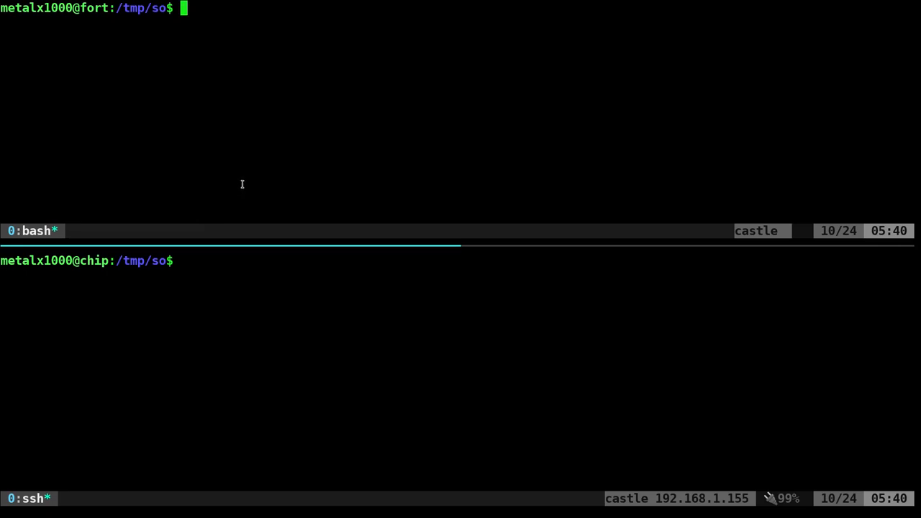
Step: Enter the socat OPENSSL client command on chip and the OPENSSL-LISTEN:4443 reuseaddr,fork listener on fort
type("socat OPENSSL:<serverIP>:4443,verify=0,cert=client.pem,cafile=server.pem -")
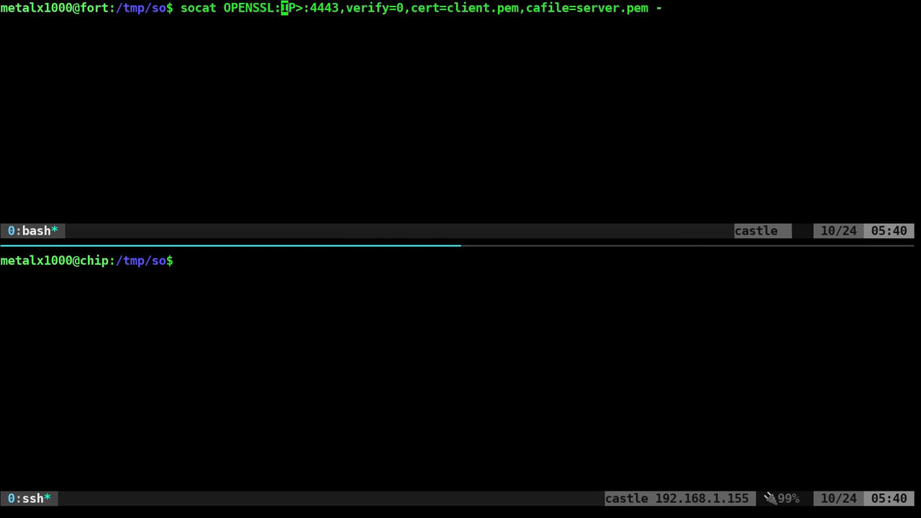
mouse_move(331, 164)
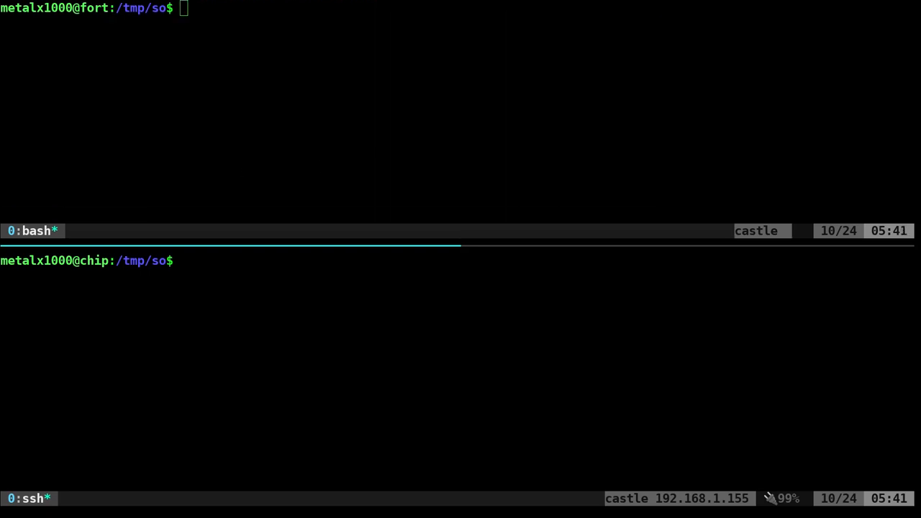
type("socat OPENSSL-LISTEN:4443,reuseaddr,pf=ip4,fork,cert=server.pem,cafile=client.pem -")
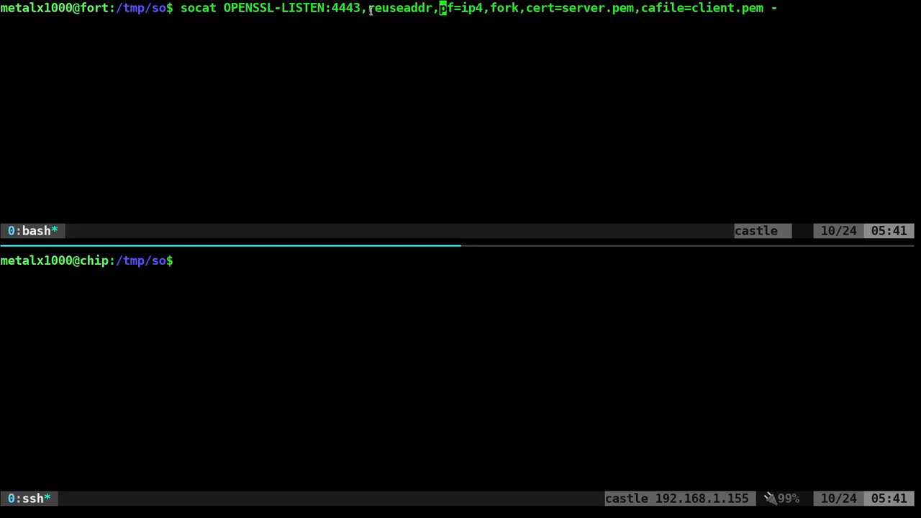
double_click(400, 9)
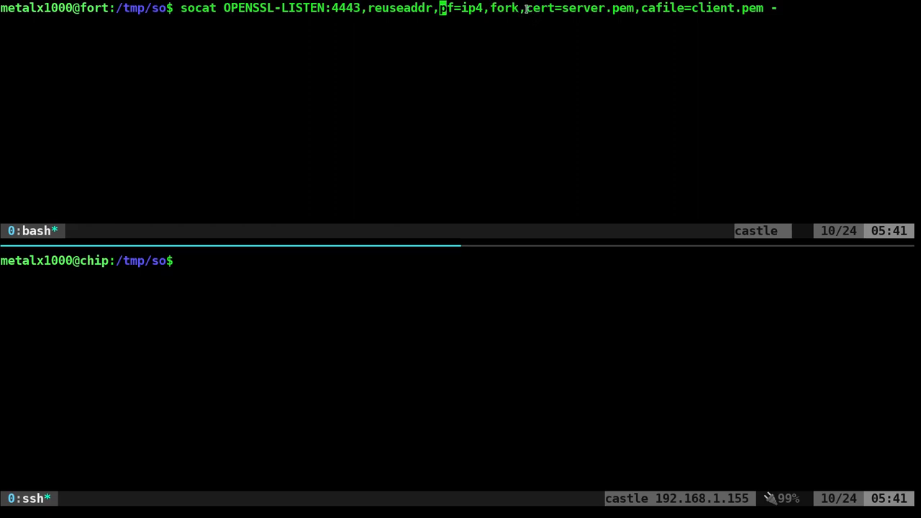
double_click(579, 8)
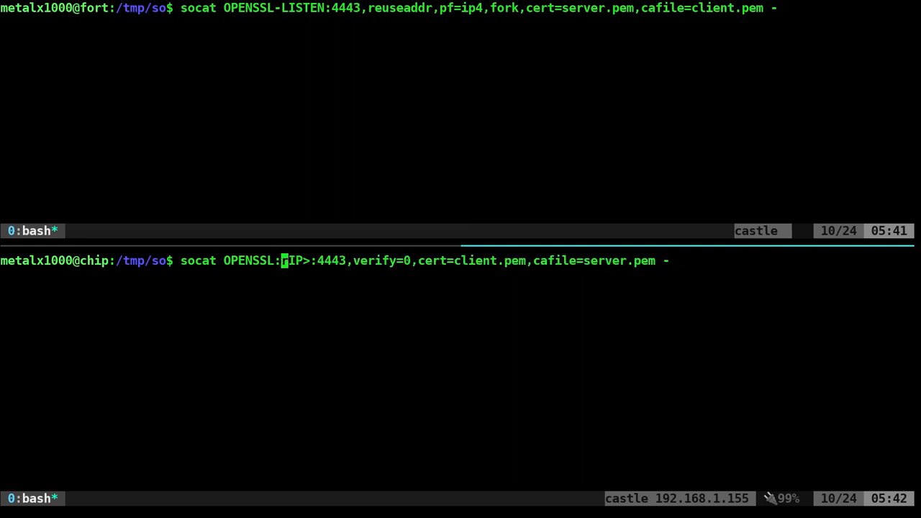
Step: Connect the client to 192.168.1.150:4443 and exchange 'hello' and 'hey buddy' between panes
type("192.168.1")
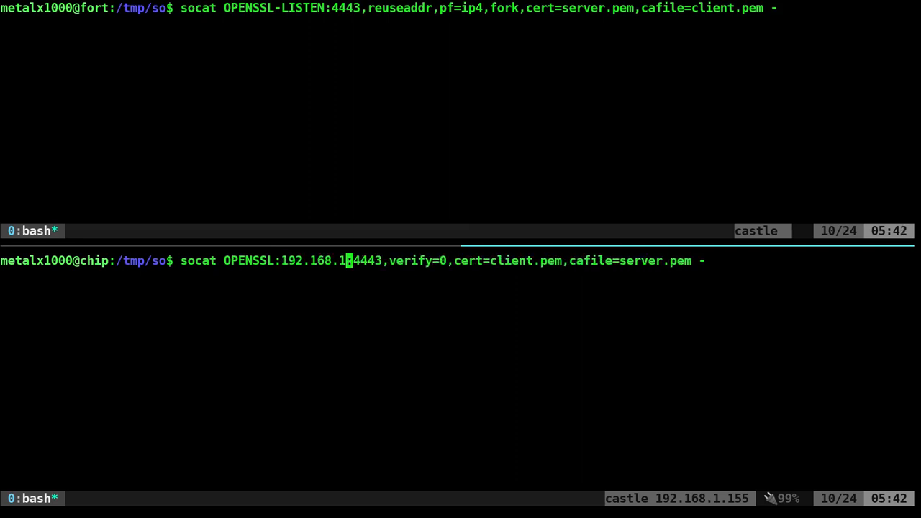
type("55")
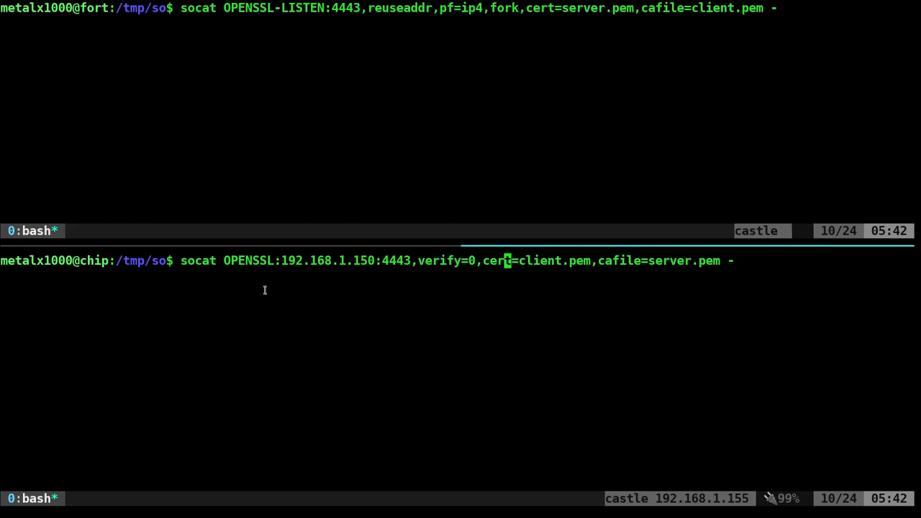
mouse_move(504, 291)
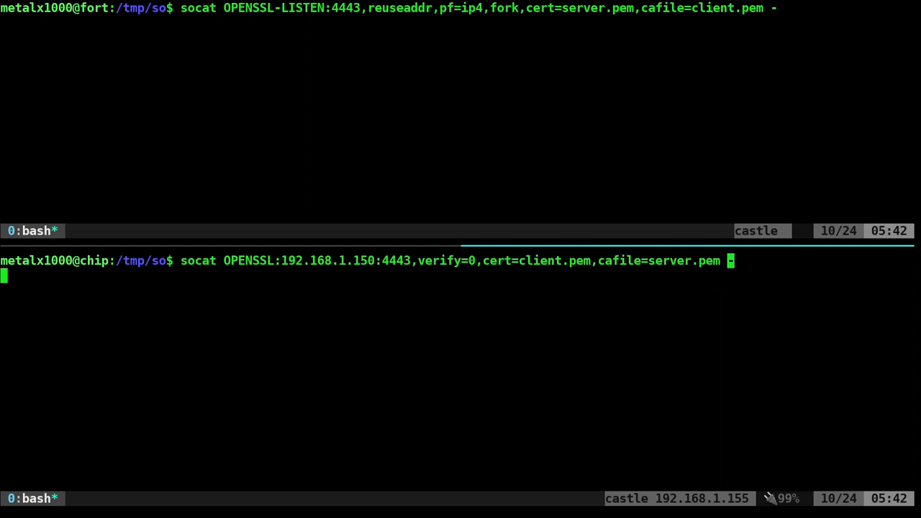
type("hello")
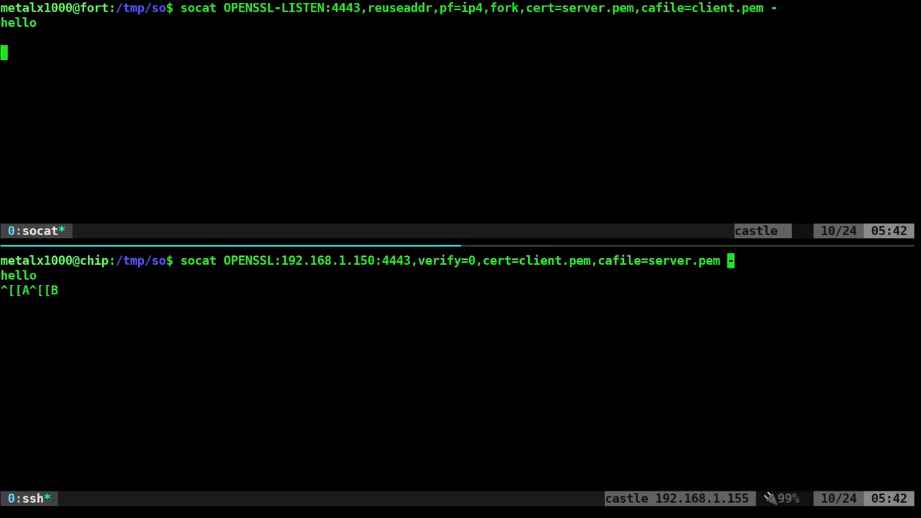
type("hey b")
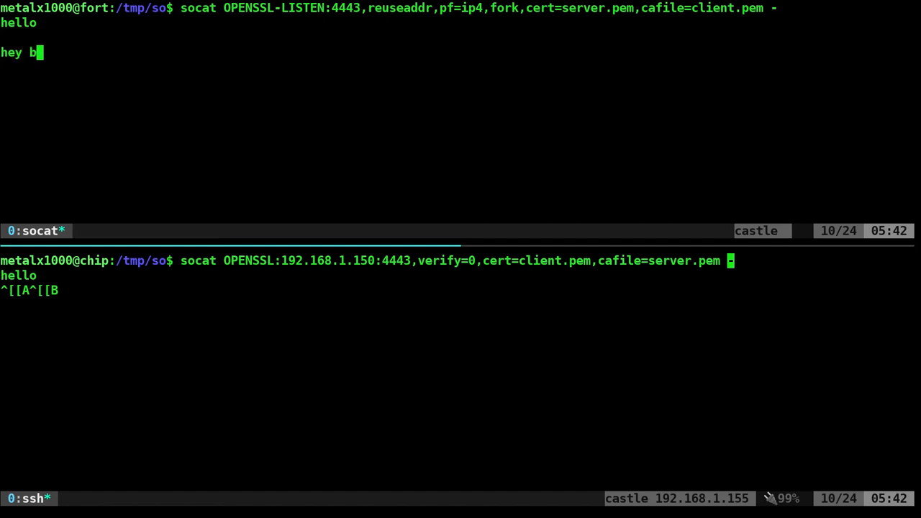
type("uddy")
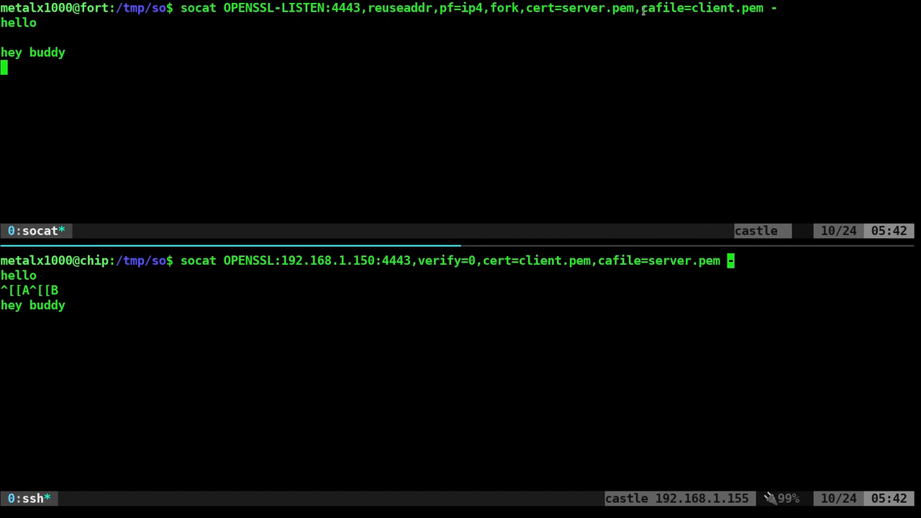
mouse_move(501, 279)
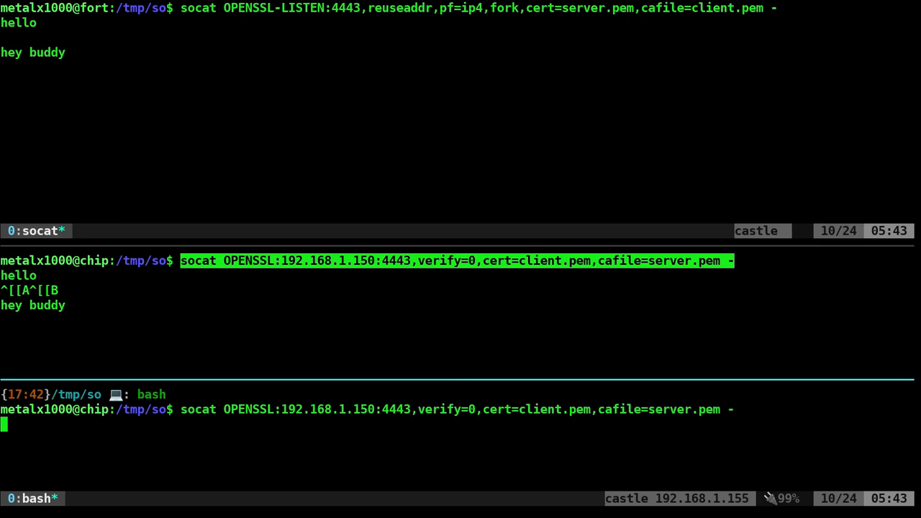
Step: Send 'hey pal' from a second client, then stop the server listener with Ctrl+C
type("hey")
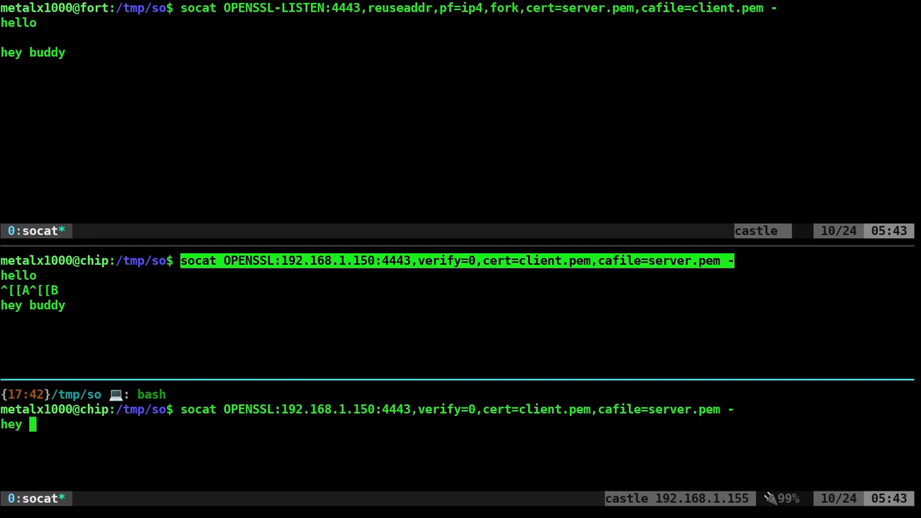
type("pal")
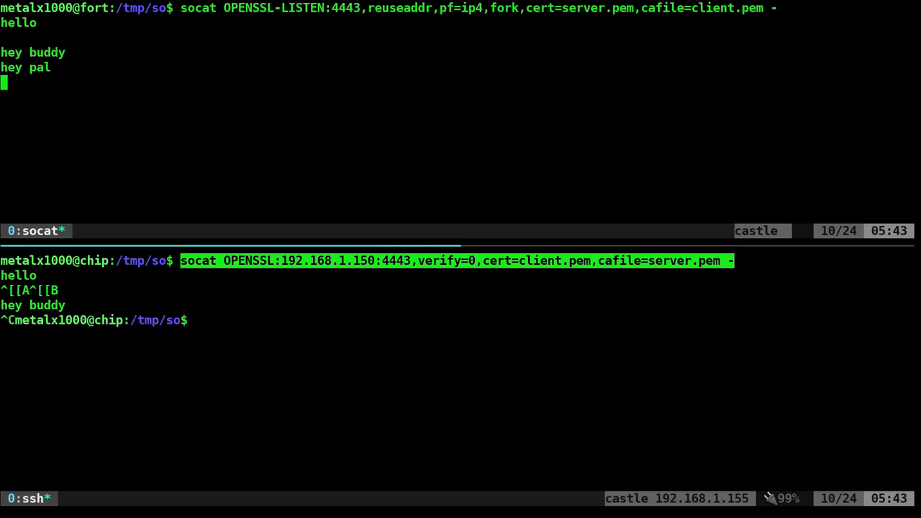
key("ctrl+c")
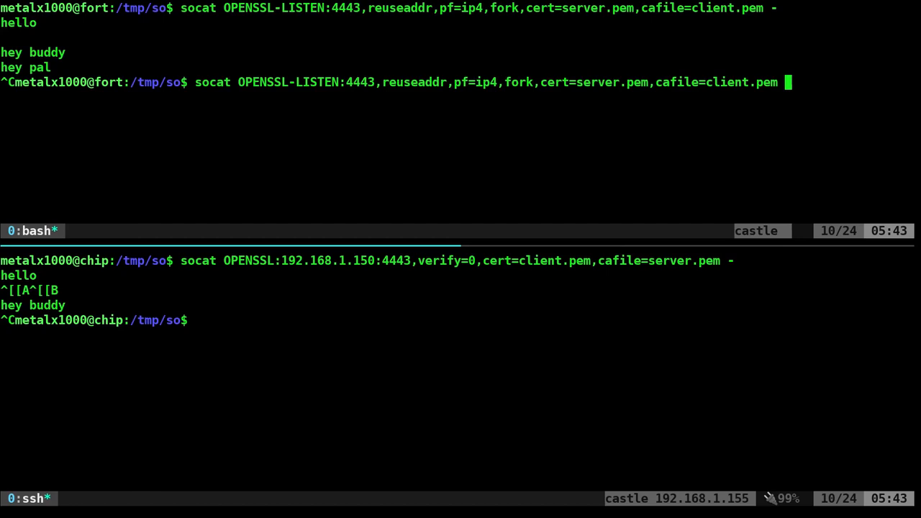
Step: Relaunch the listener with exec:'/bin/date' and rerun the client to fetch the server's date
type("exec:")
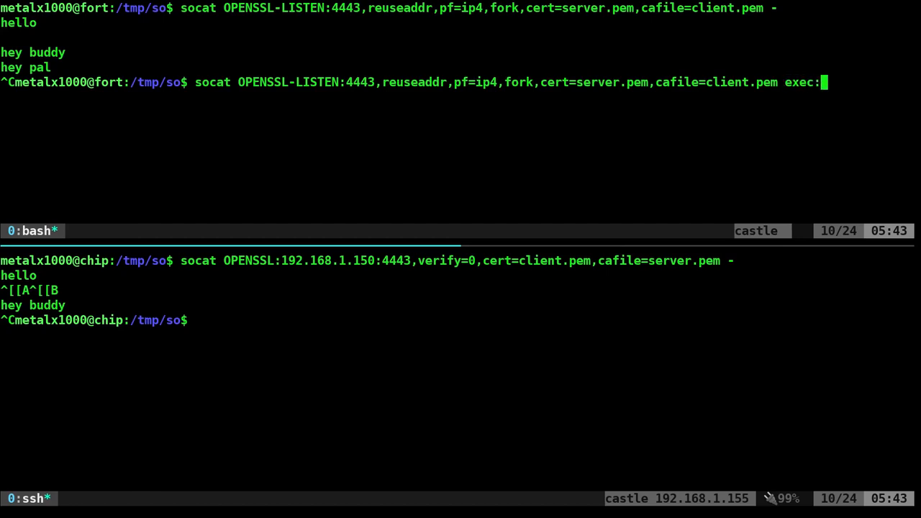
type("'/b")
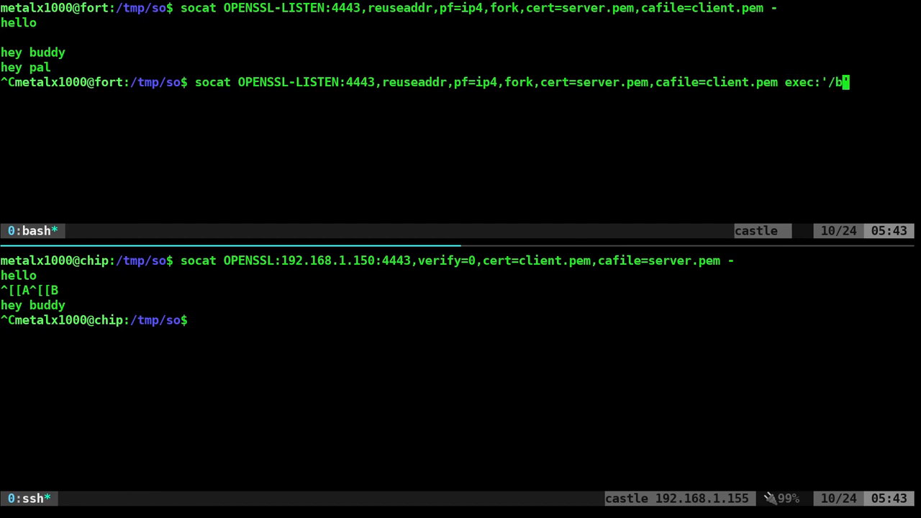
type("in/date")
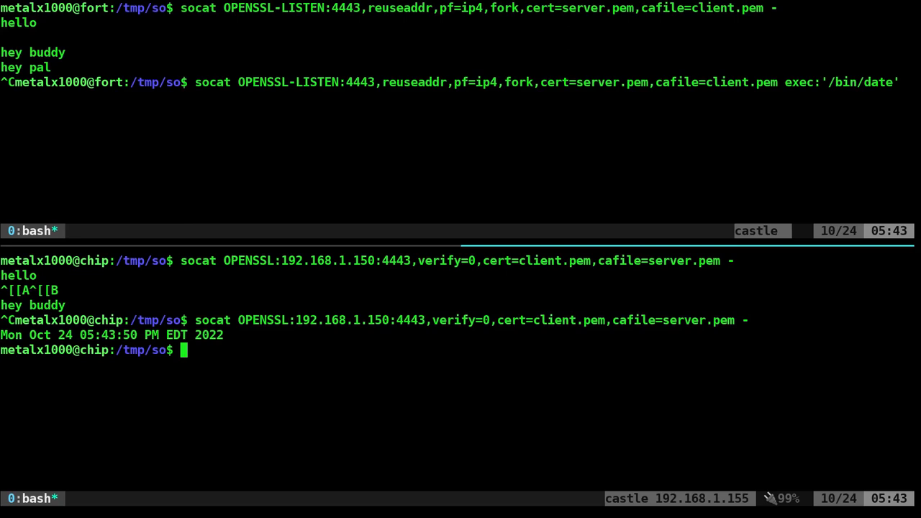
key("Return")
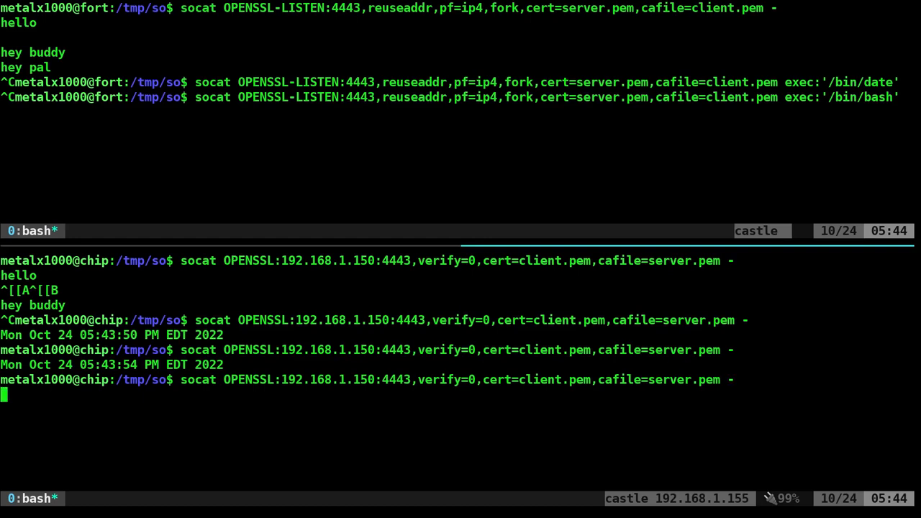
Step: Run ls through the server's remote bash, then start xev capturing events on the client
type("ls")
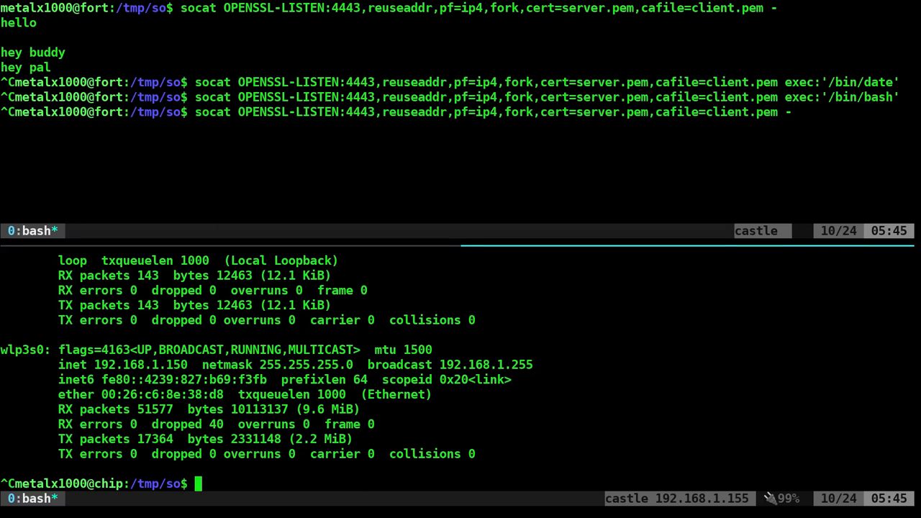
type("xev")
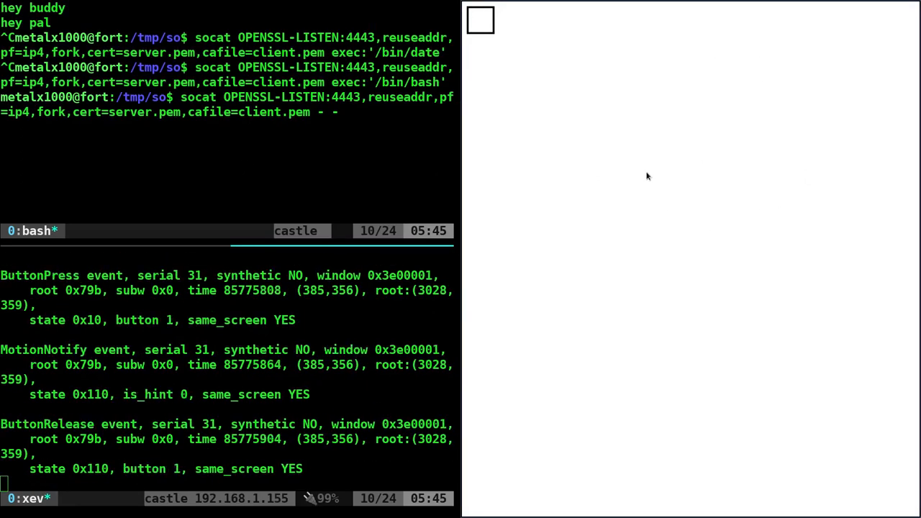
mouse_move(604, 186)
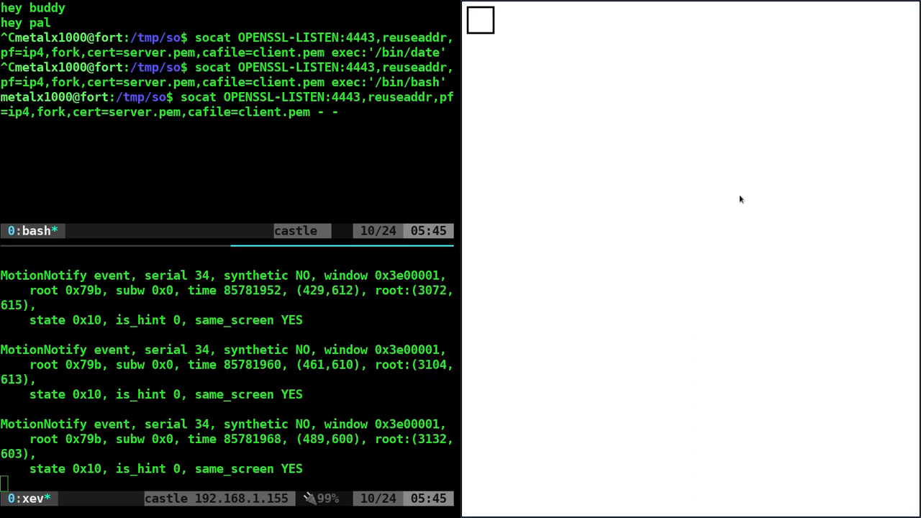
mouse_move(704, 228)
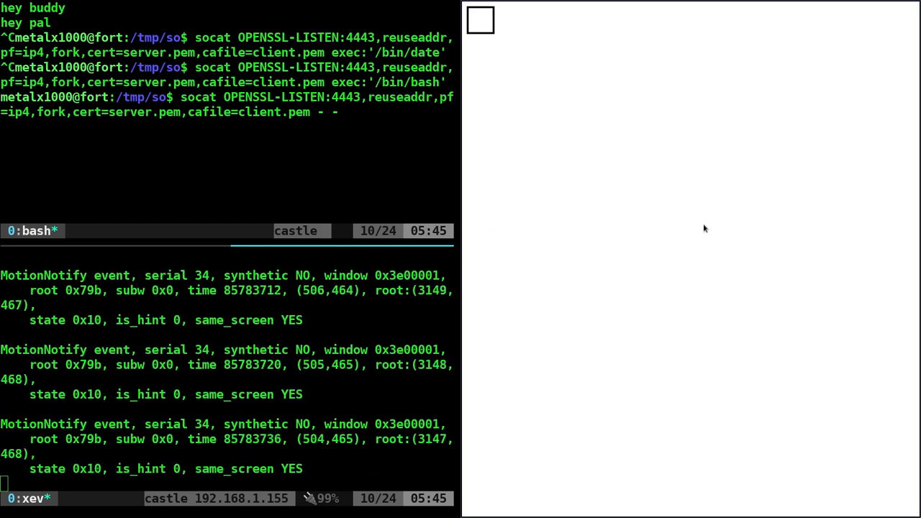
mouse_move(590, 234)
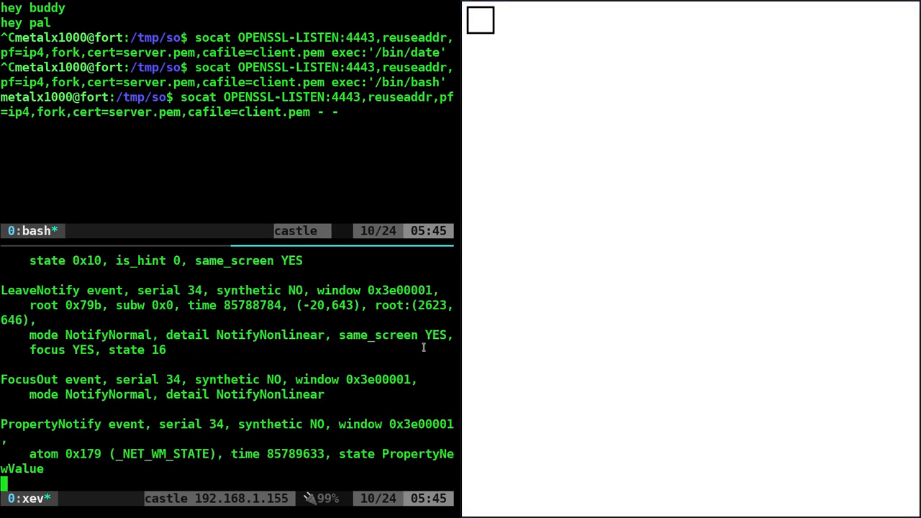
mouse_move(653, 283)
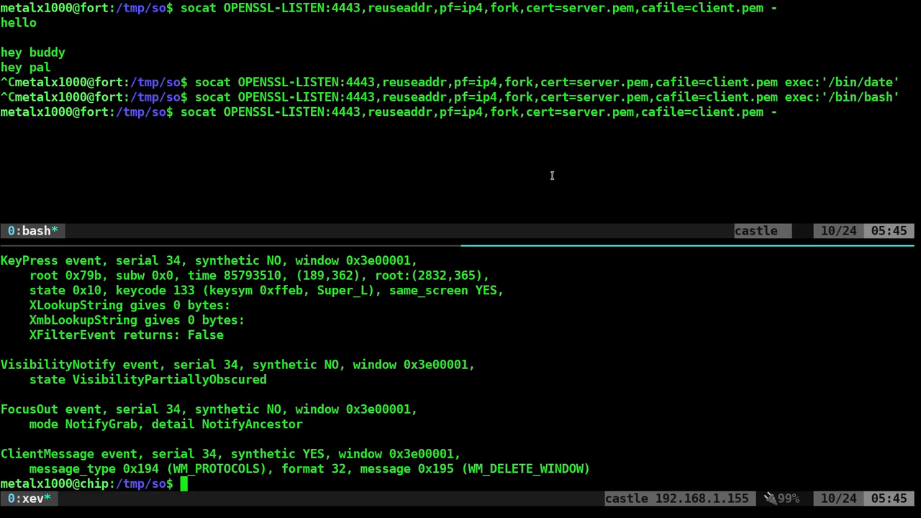
Step: Pipe xev into the socat OpenSSL client for 192.168.1.150:4443 with client.pem and server.pem
type("socat OPENSSL:192.168.1.150:4443,verify=0,cert=client.pem,cafile=server.pem -")
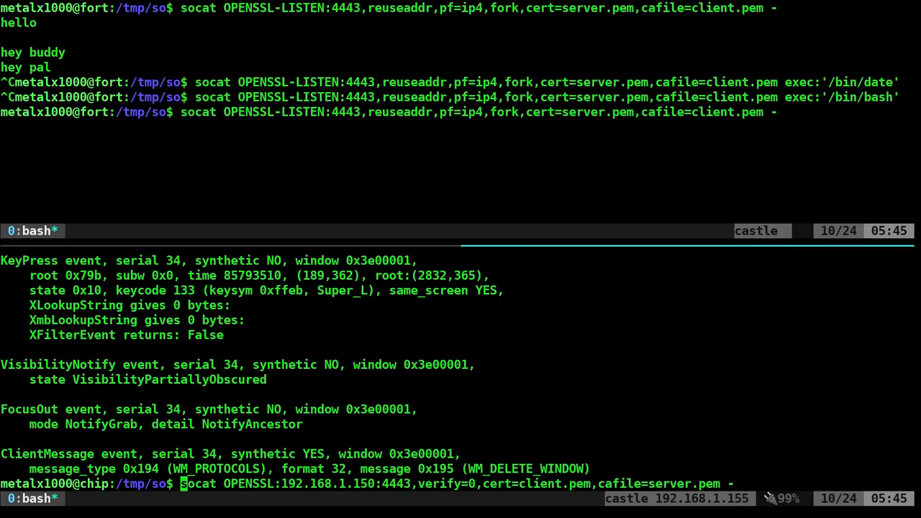
type("xev|")
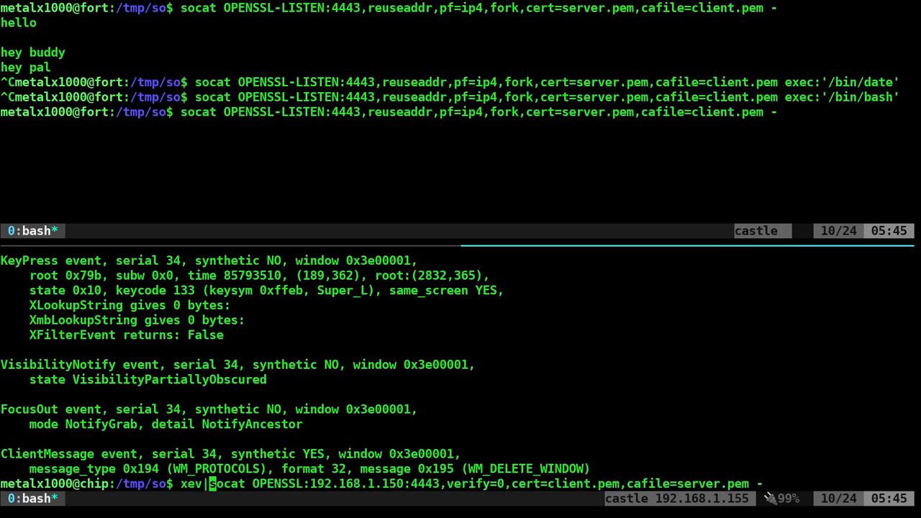
key("Return")
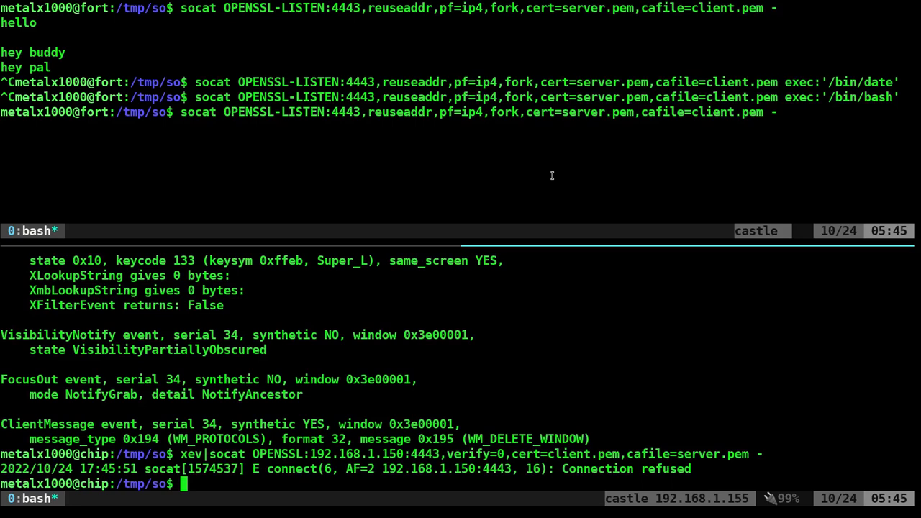
mouse_move(6, 386)
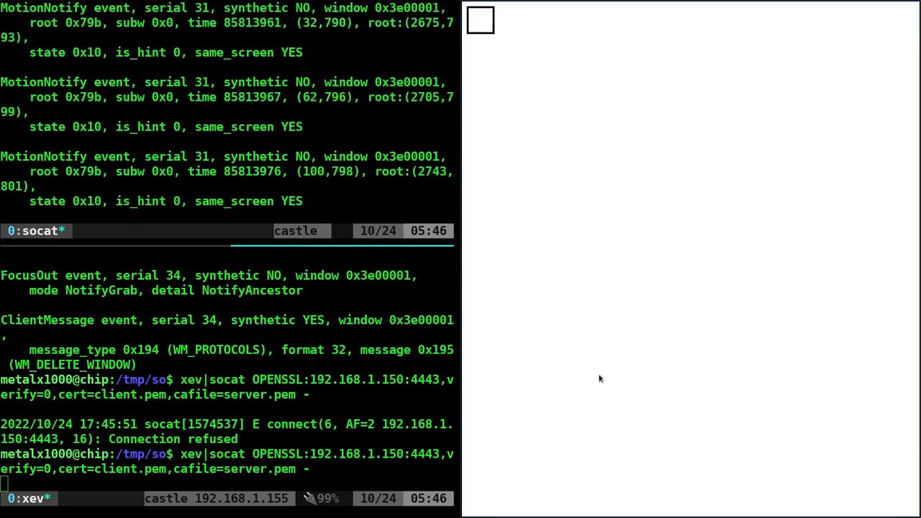
mouse_move(669, 294)
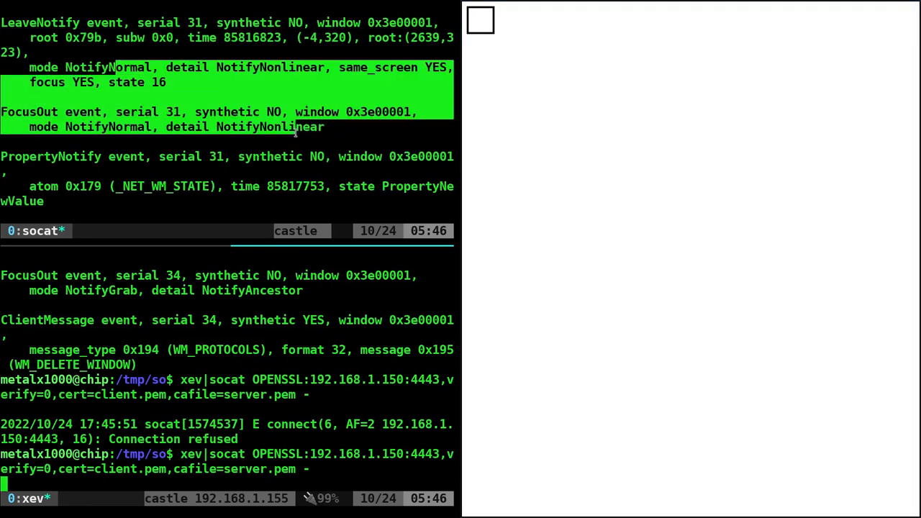
mouse_move(616, 128)
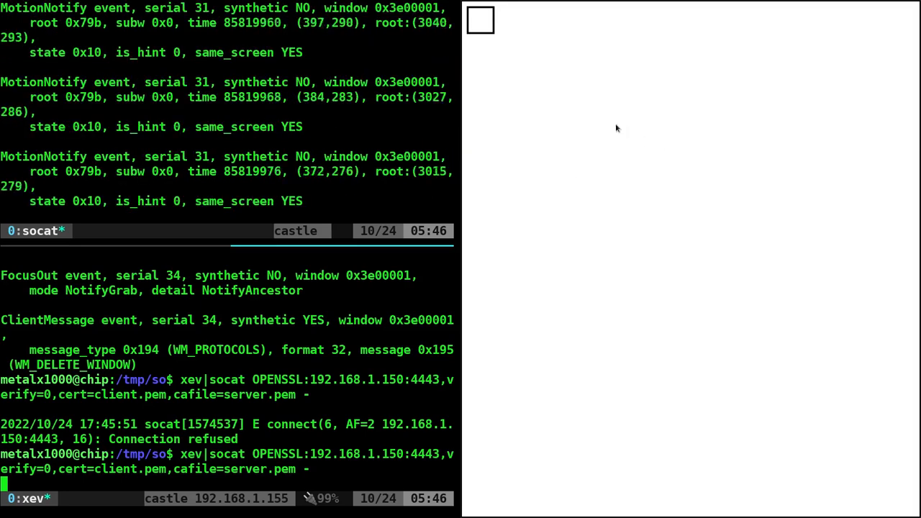
mouse_move(684, 253)
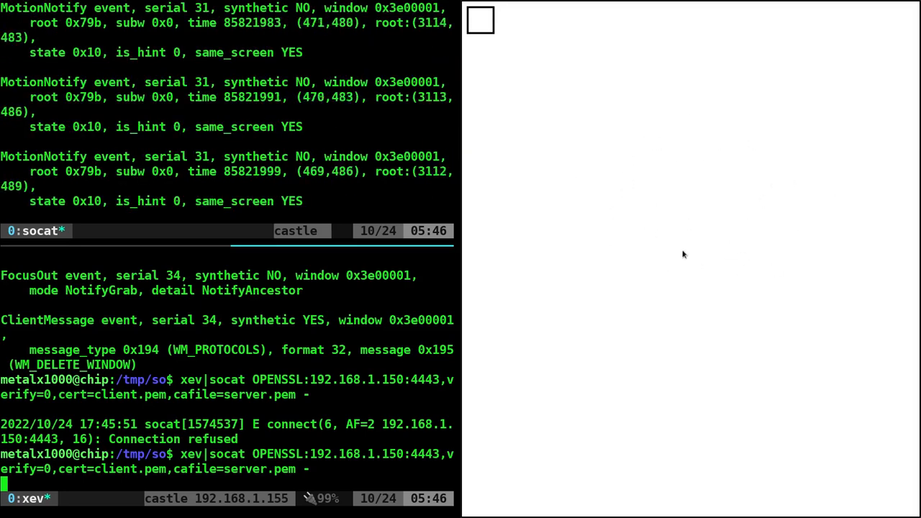
mouse_move(556, 202)
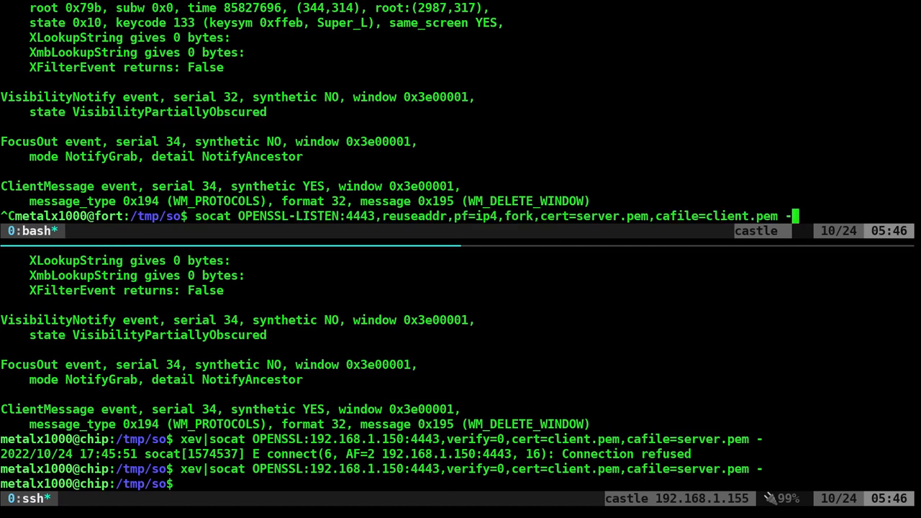
Step: Append |grep 'root:' to the server pipeline so only root-coordinate event lines appear
type("|grep")
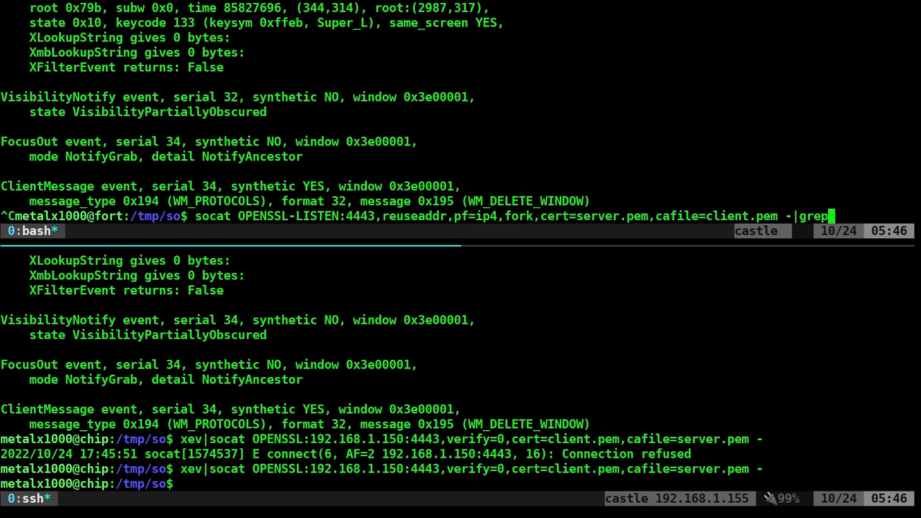
type("'n")
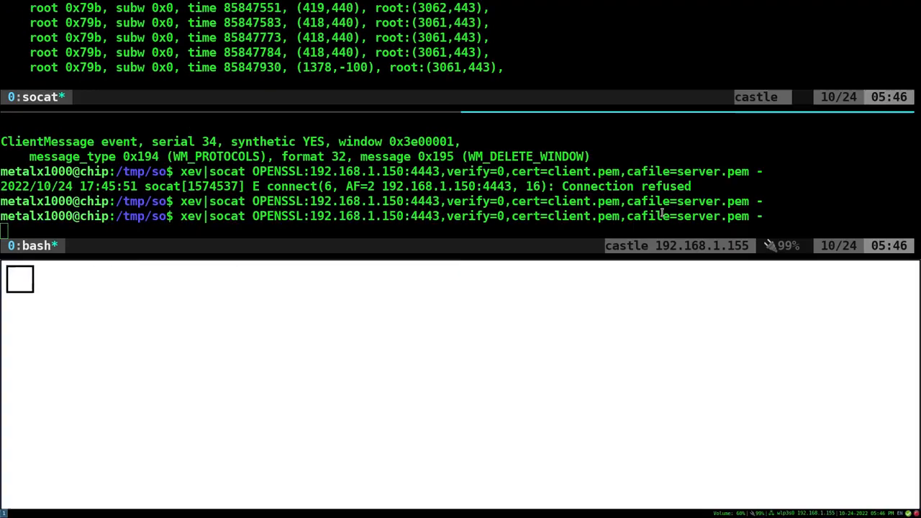
mouse_move(425, 487)
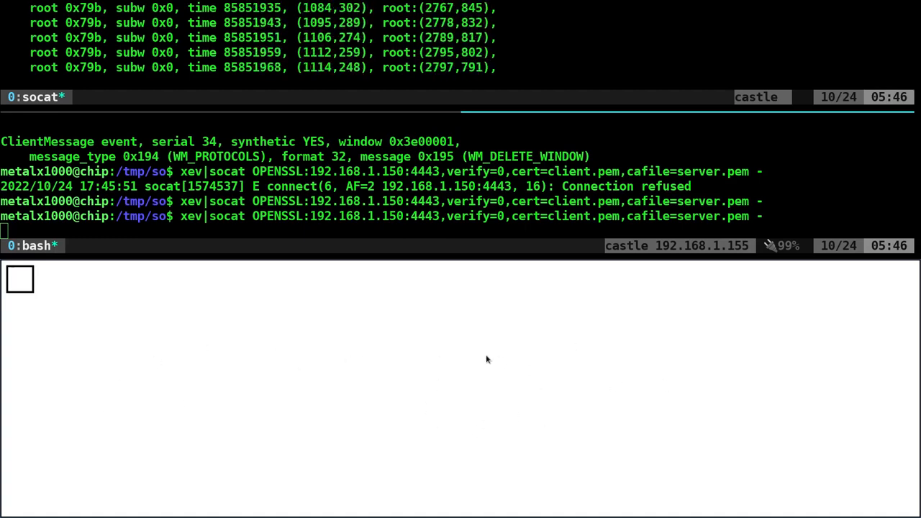
mouse_move(395, 403)
type("socat OPENSSL-LISTEN:4443,reuseaddr,pf=ip4,fork,cert=server.pem,cafile=client.pem -|grep 'root:")
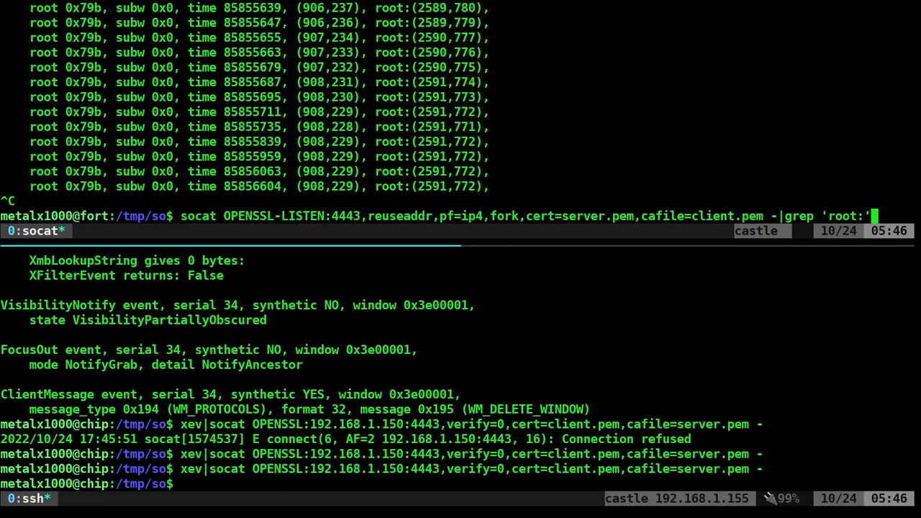
Step: Append |cut -d\: -f2 to the server pipeline and rerun the xev client to show only coordinate pairs
type("|cut -d")
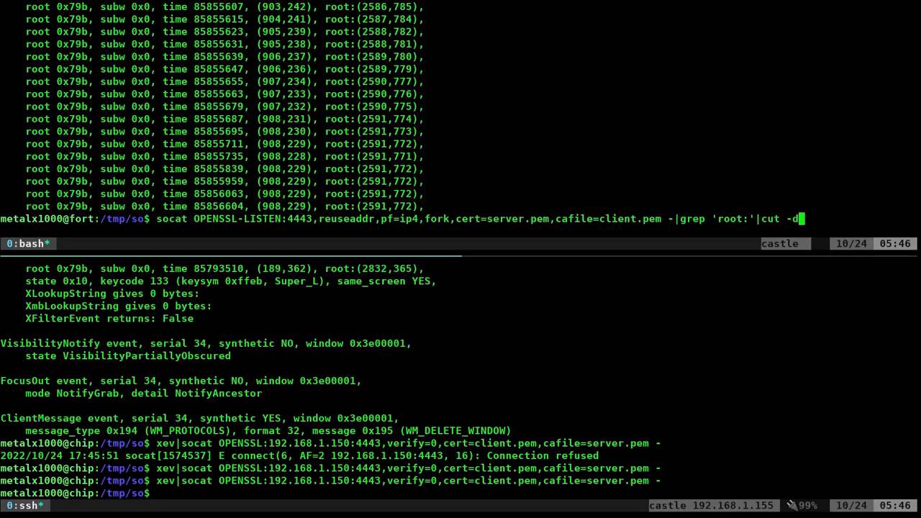
type("\\: -f")
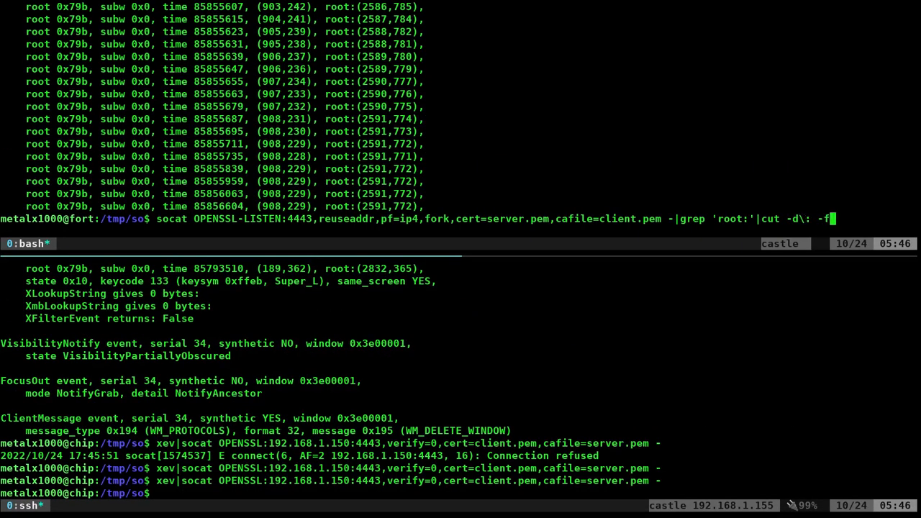
type("2")
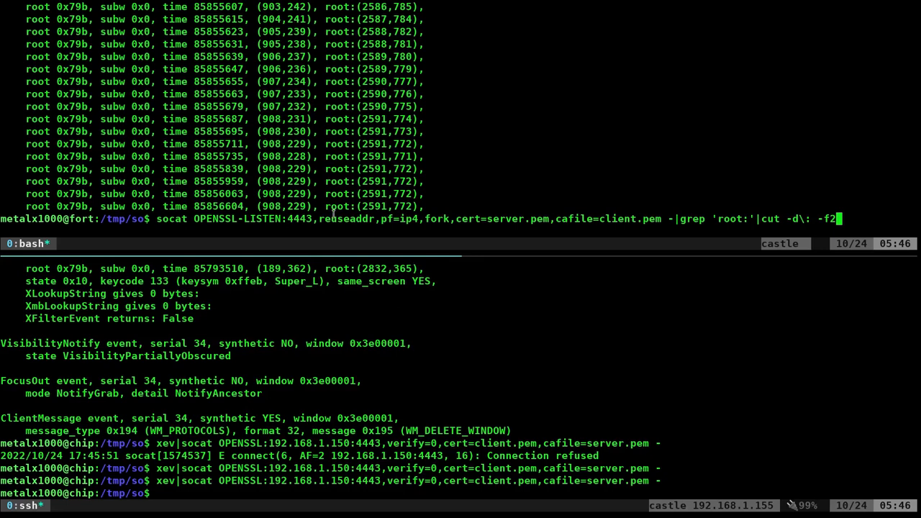
mouse_move(468, 181)
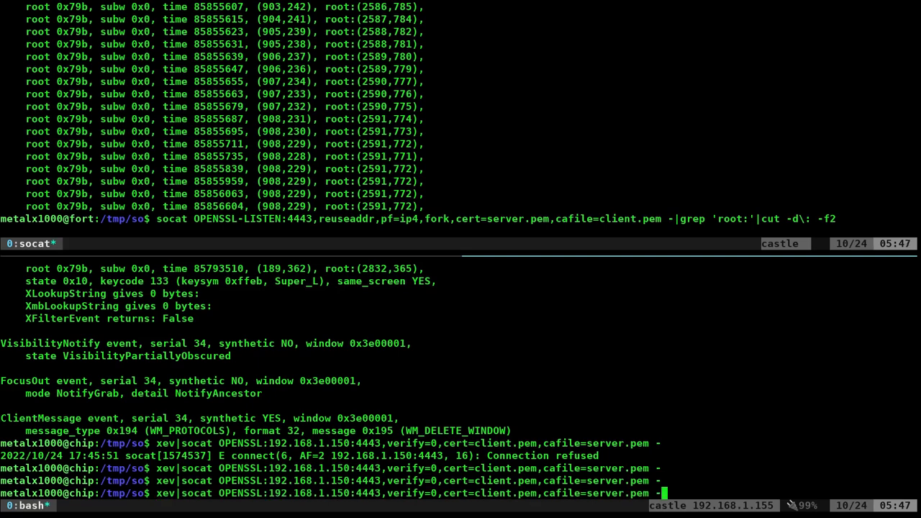
key("Return")
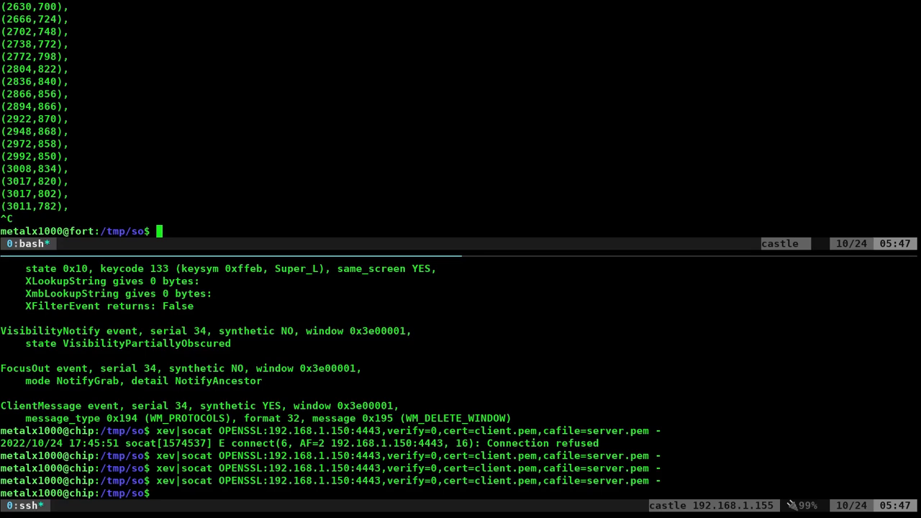
mouse_move(268, 213)
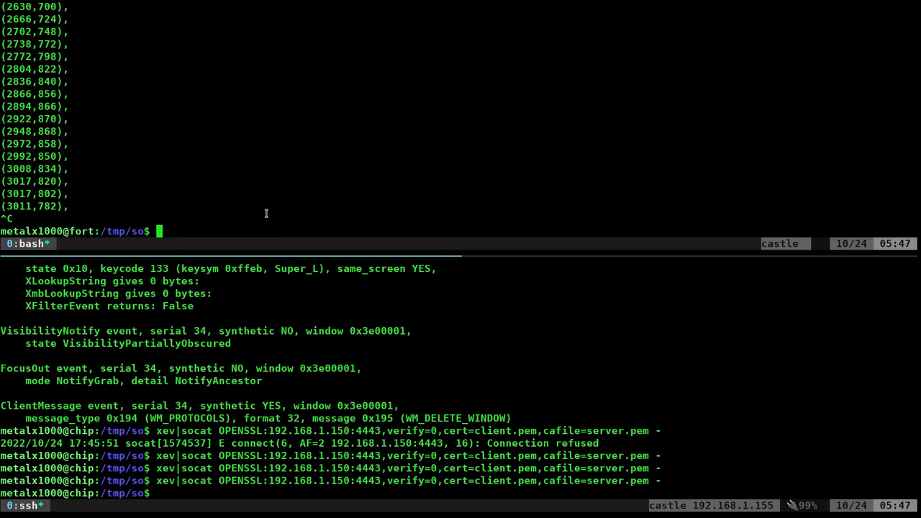
mouse_move(288, 415)
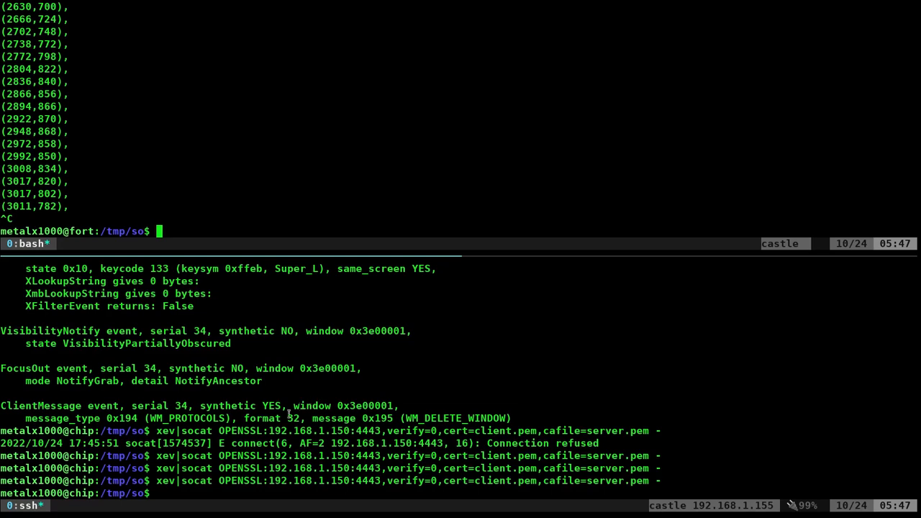
double_click(240, 455)
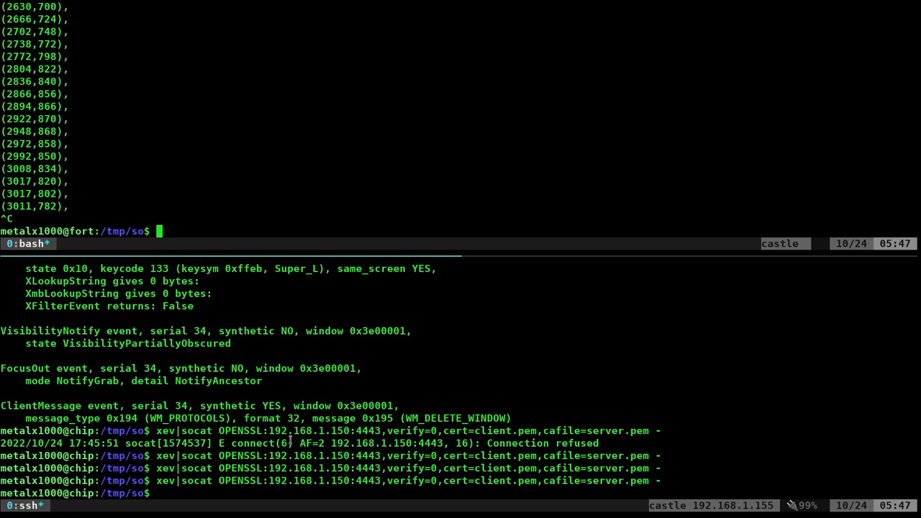
mouse_move(363, 391)
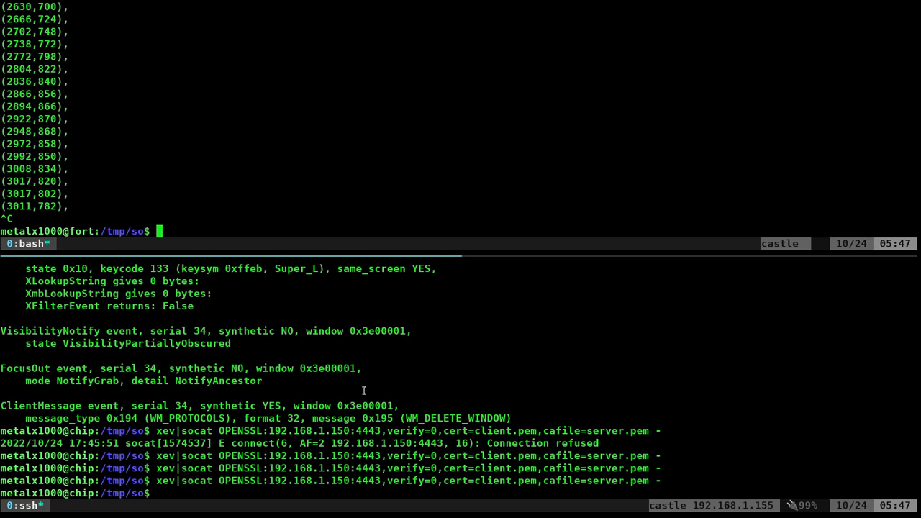
mouse_move(508, 379)
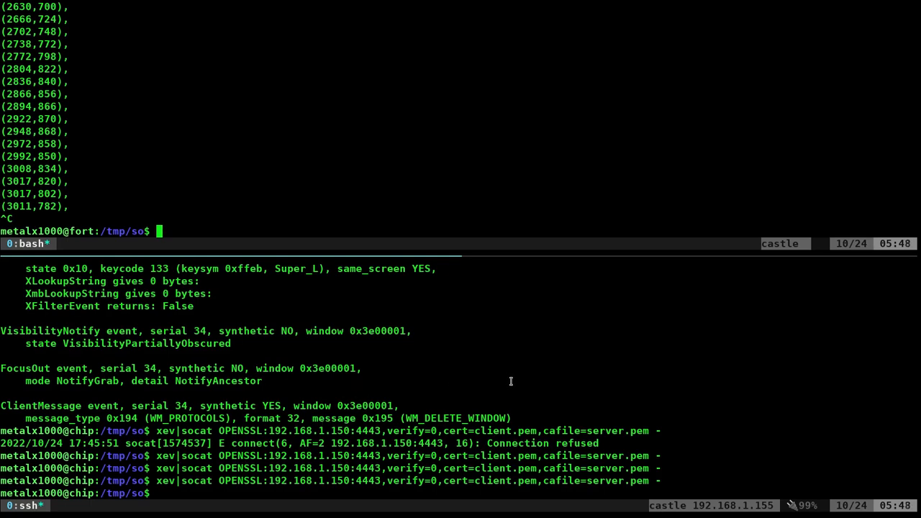
mouse_move(511, 382)
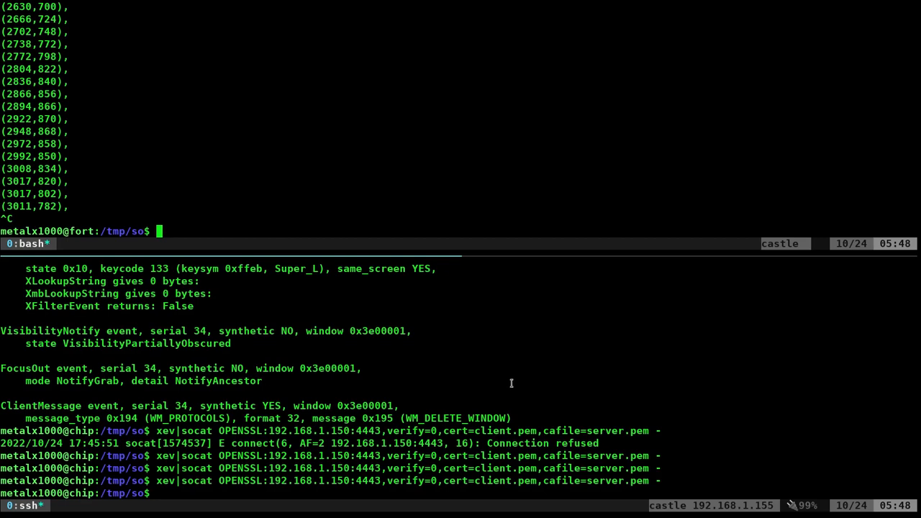